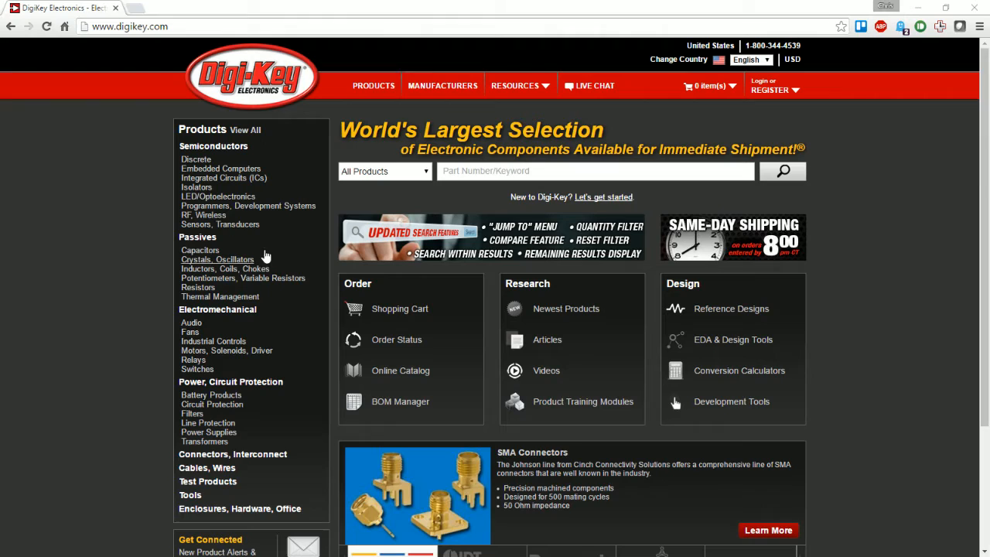
Search Digi-Key for 7555 and open its Clock/Timing – Programmable Timers and Oscillators results.
{"action": "type", "text": "7"}
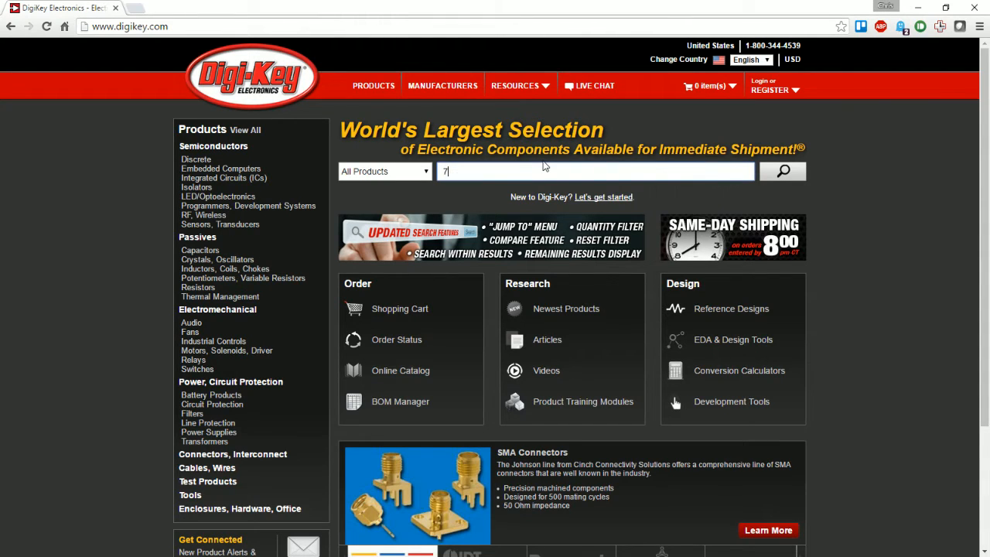
{"action": "type", "text": "555"}
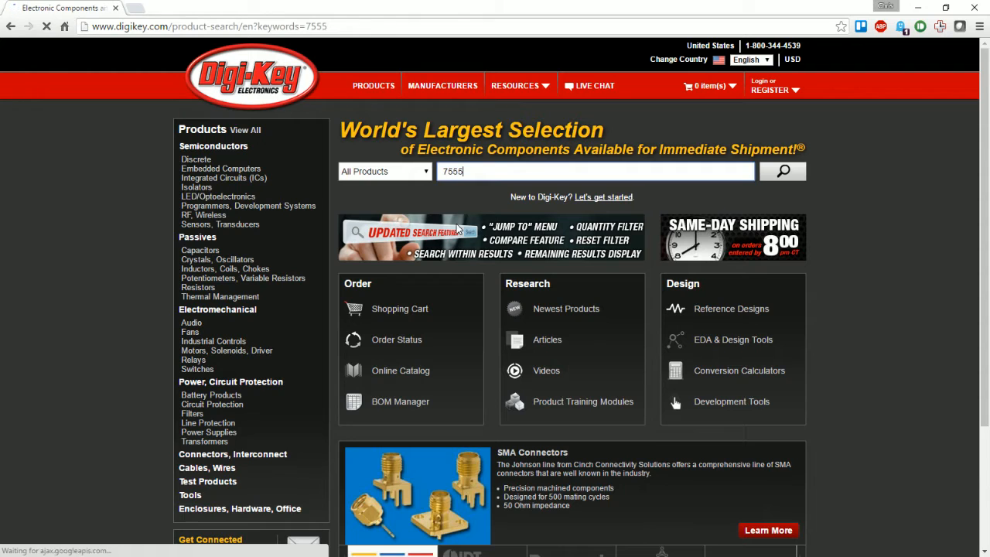
{"action": "left_click", "coordinate": [782, 171]}
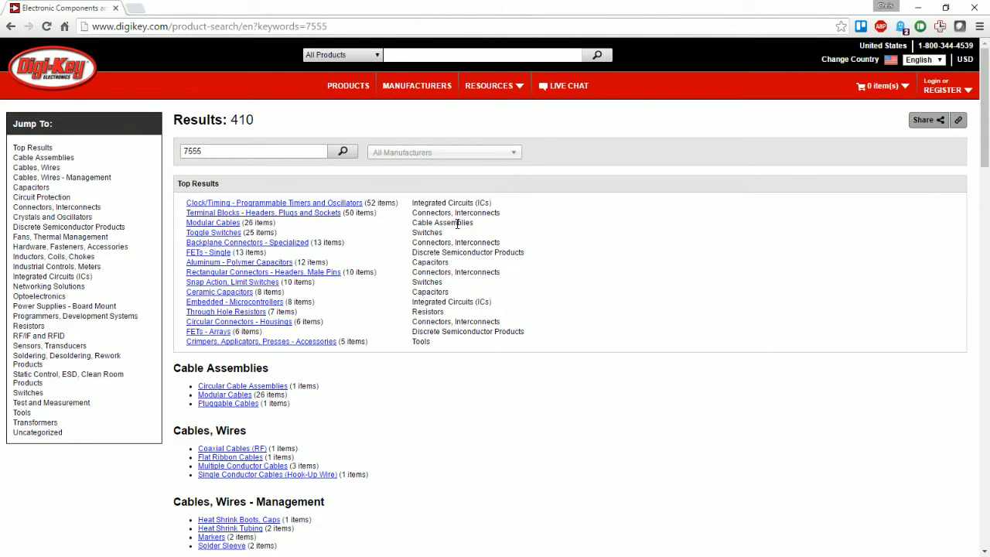
{"action": "mouse_move", "coordinate": [369, 253]}
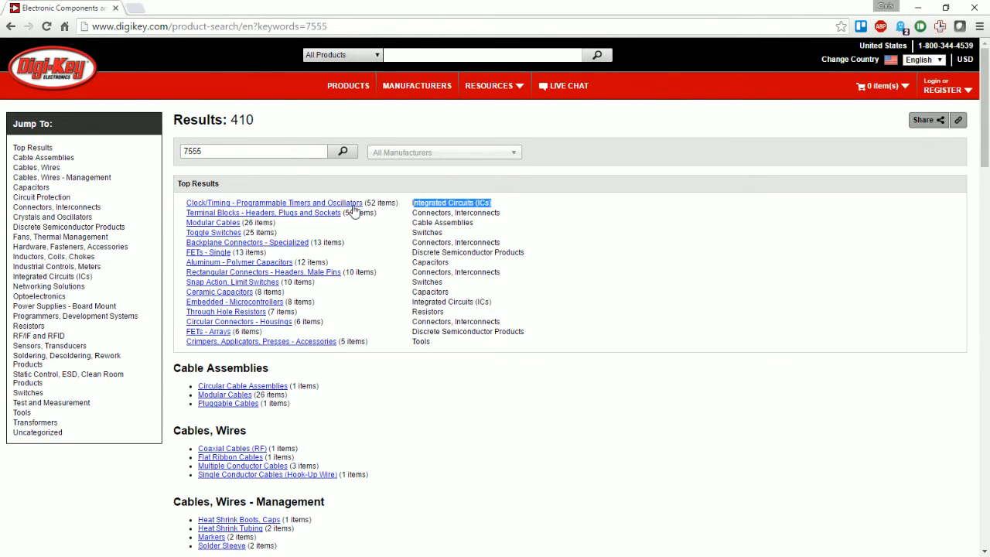
{"action": "left_click", "coordinate": [273, 202]}
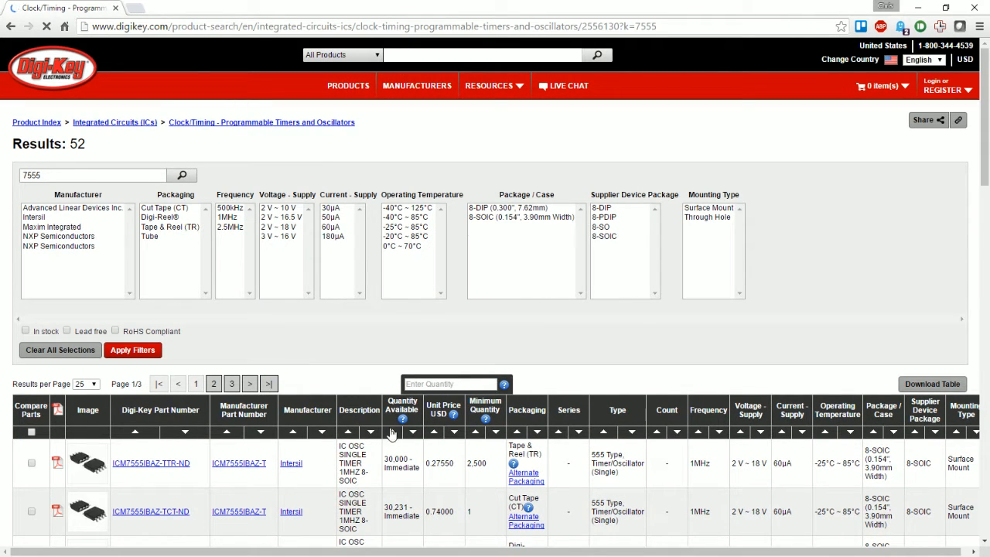
Scroll the 7555 results and open the Intersil ICM7555IBAZ-TCT-ND timer page.
{"action": "scroll", "scroll_direction": "down", "scroll_amount": 3}
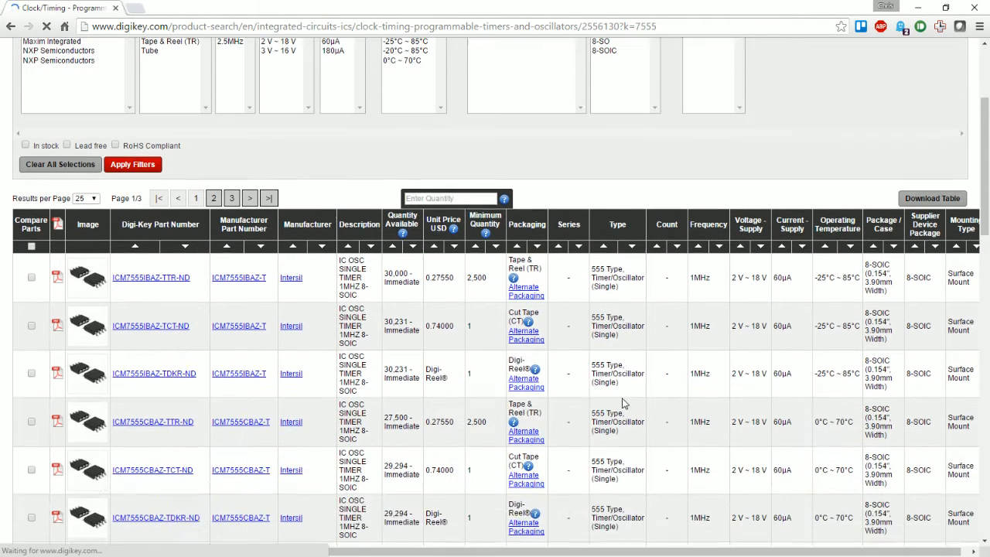
{"action": "scroll", "scroll_direction": "down", "scroll_amount": 3}
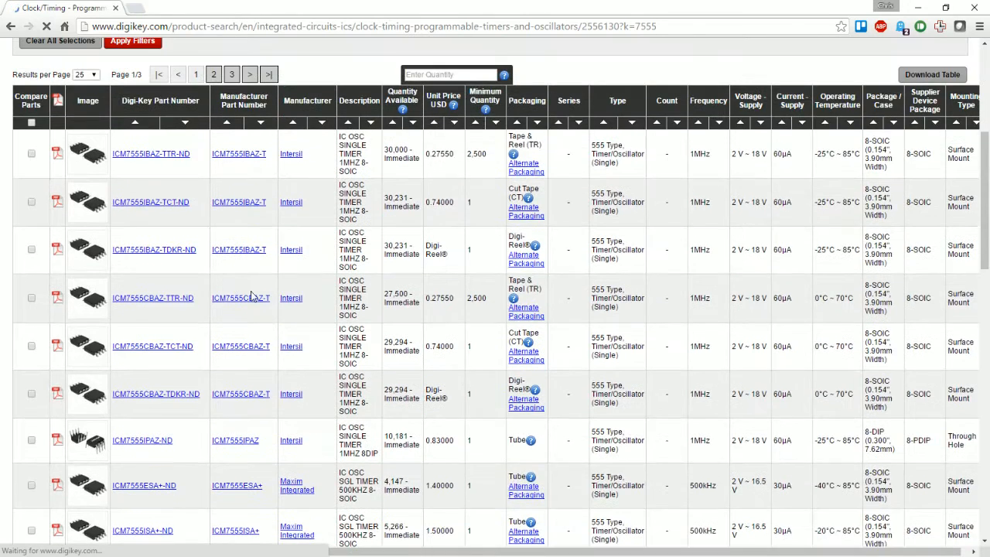
{"action": "scroll", "scroll_direction": "down", "scroll_amount": 3}
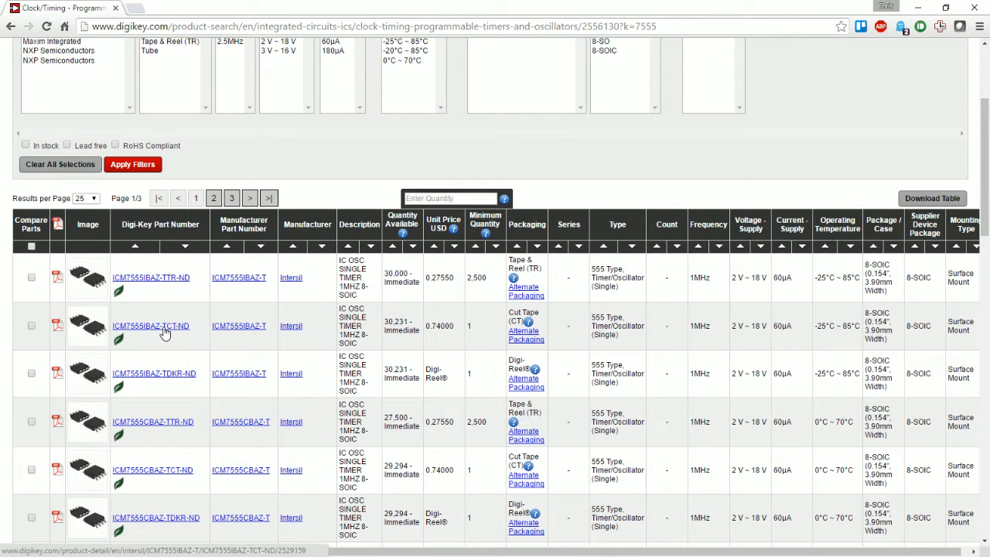
{"action": "left_click", "coordinate": [150, 326]}
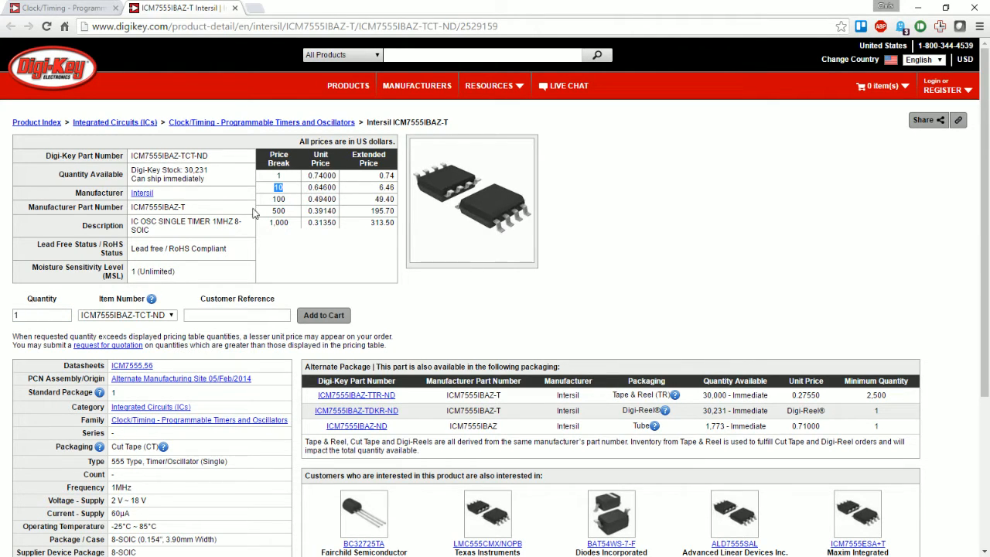
Add five ICM7555IBAZ-TCT-ND timers to the cart ($3.70), then search for 1K resistors.
{"action": "left_click", "coordinate": [42, 315]}
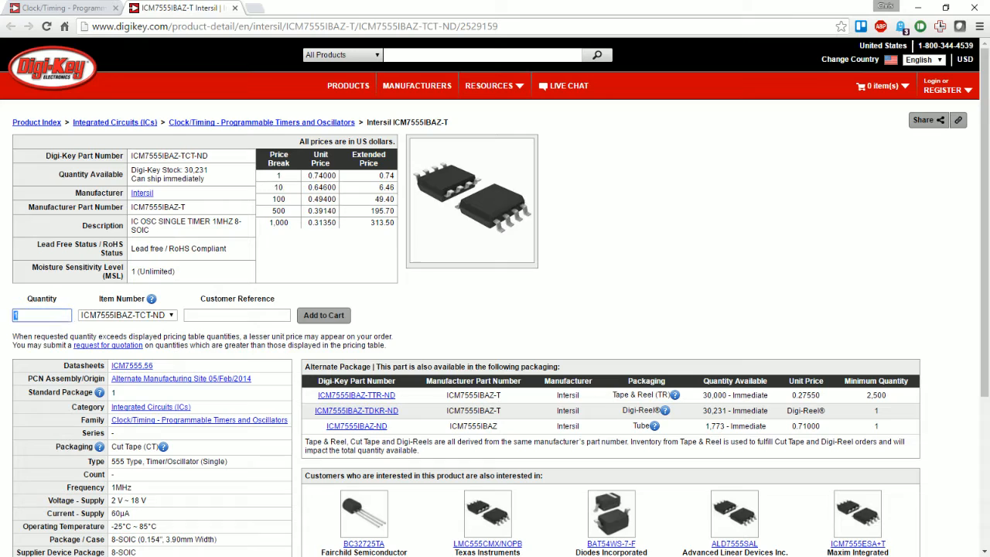
{"action": "type", "text": "5"}
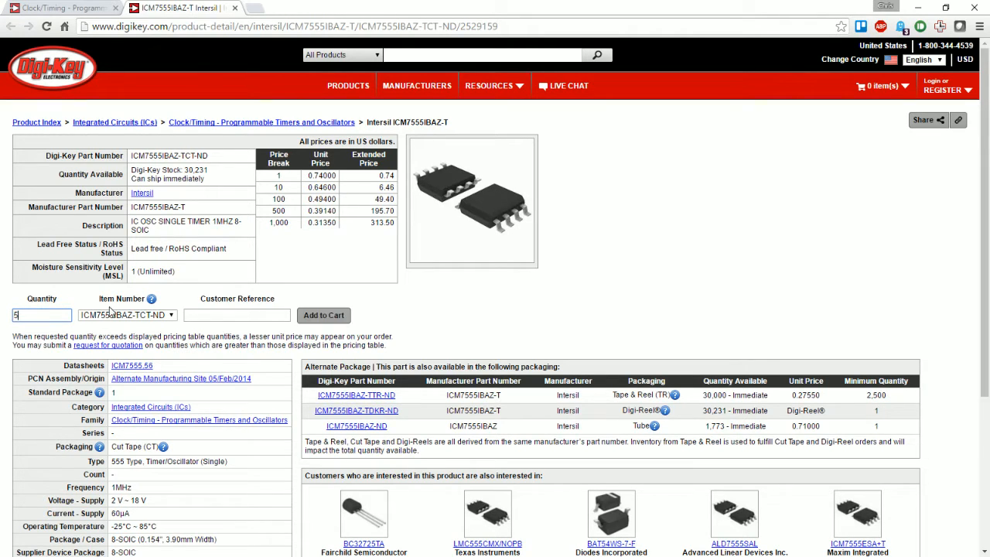
{"action": "mouse_move", "coordinate": [364, 325]}
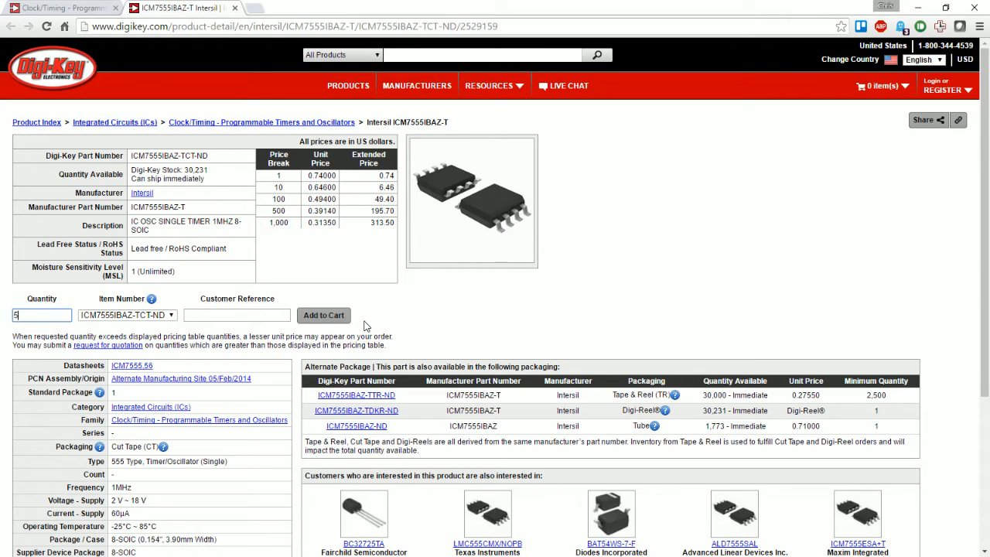
{"action": "mouse_move", "coordinate": [332, 328]}
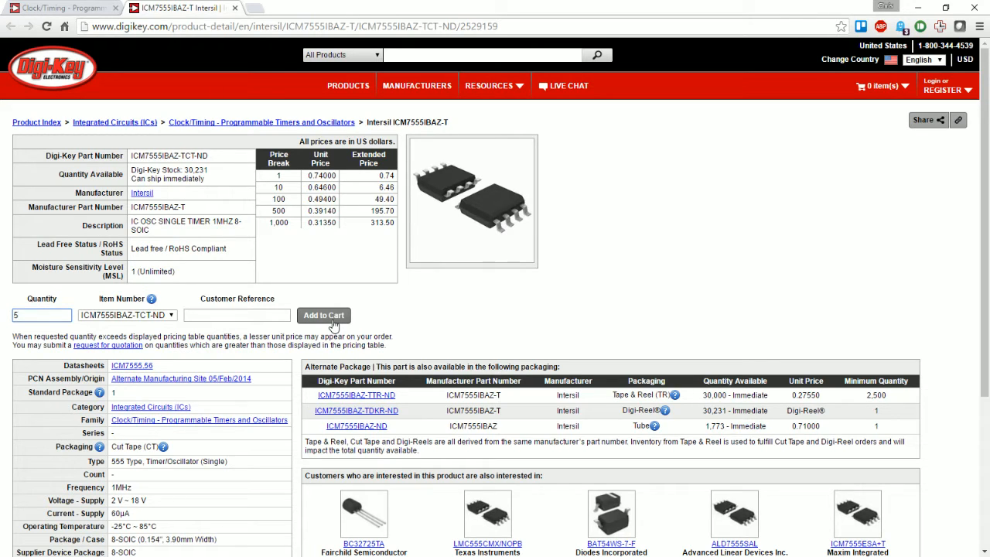
{"action": "left_click", "coordinate": [324, 315]}
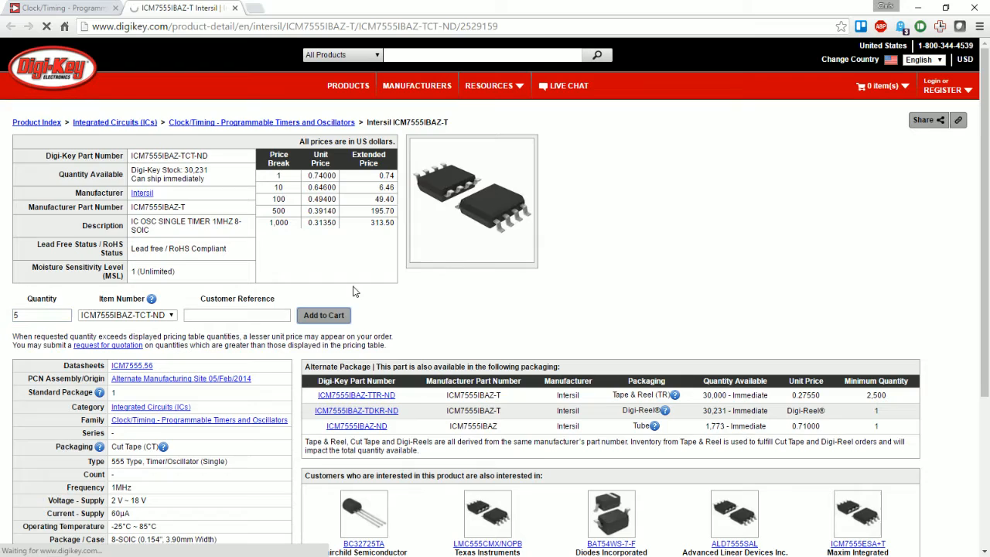
{"action": "left_click", "coordinate": [323, 315]}
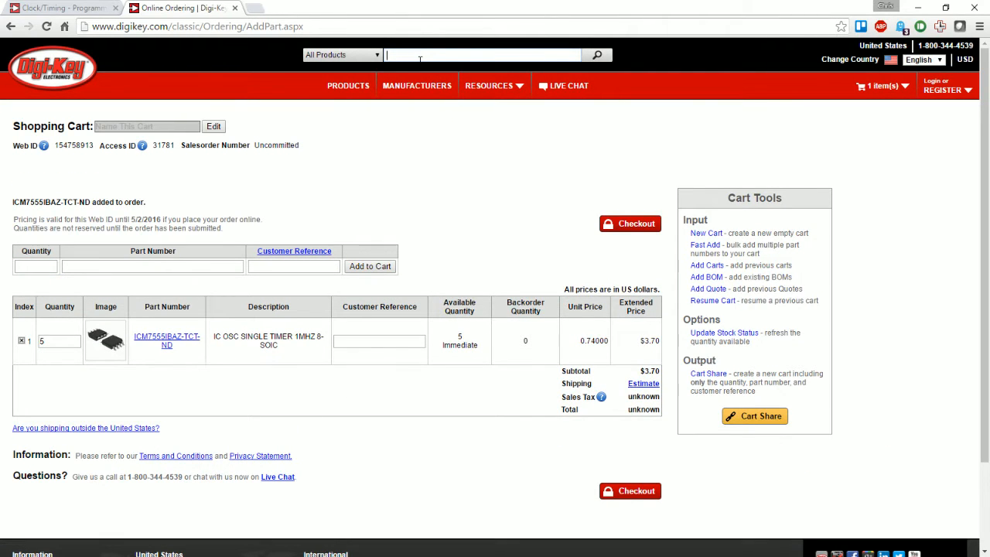
{"action": "type", "text": "1K resistor"}
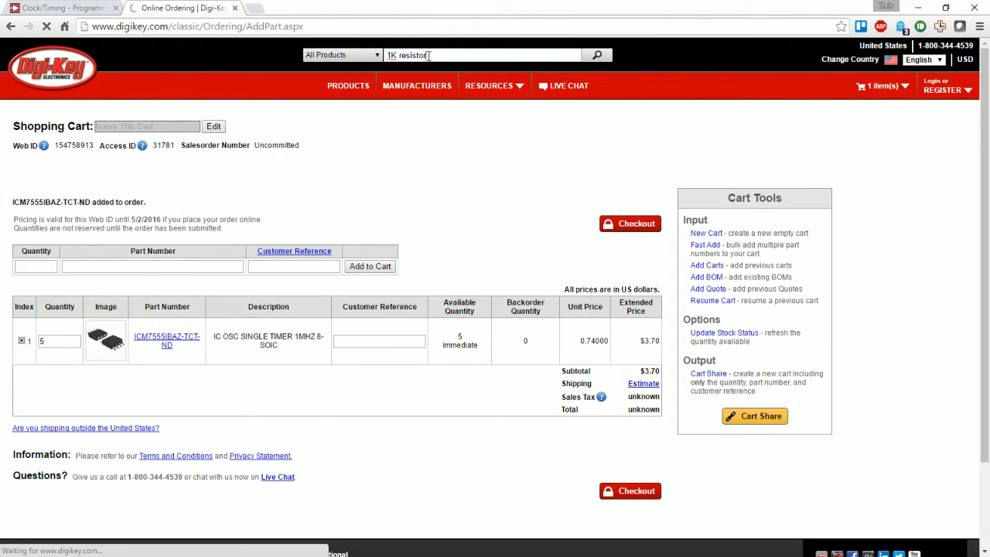
{"action": "left_click", "coordinate": [596, 54]}
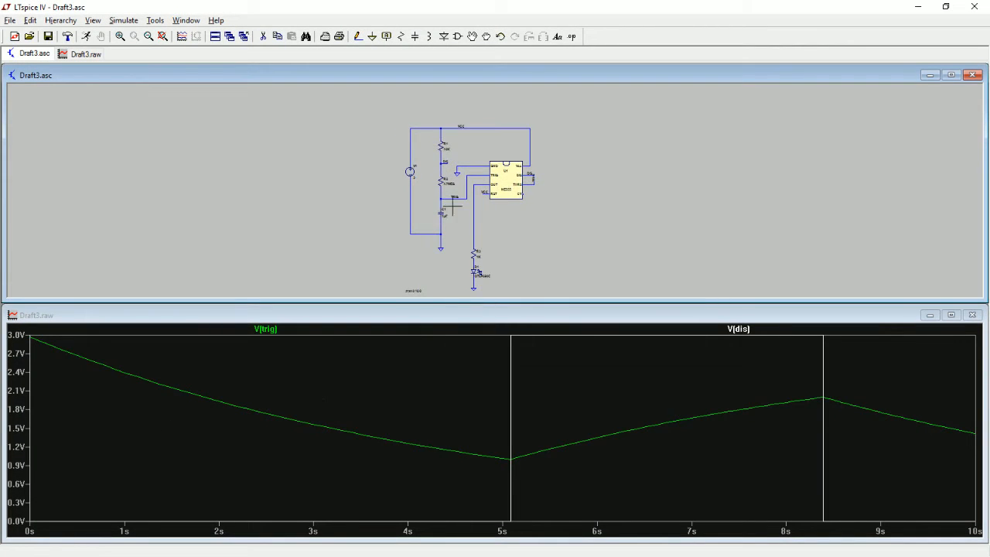
Change R1 from 10K to 1K and R2 from 4.7MEG to 470K.
{"action": "left_click", "coordinate": [950, 75]}
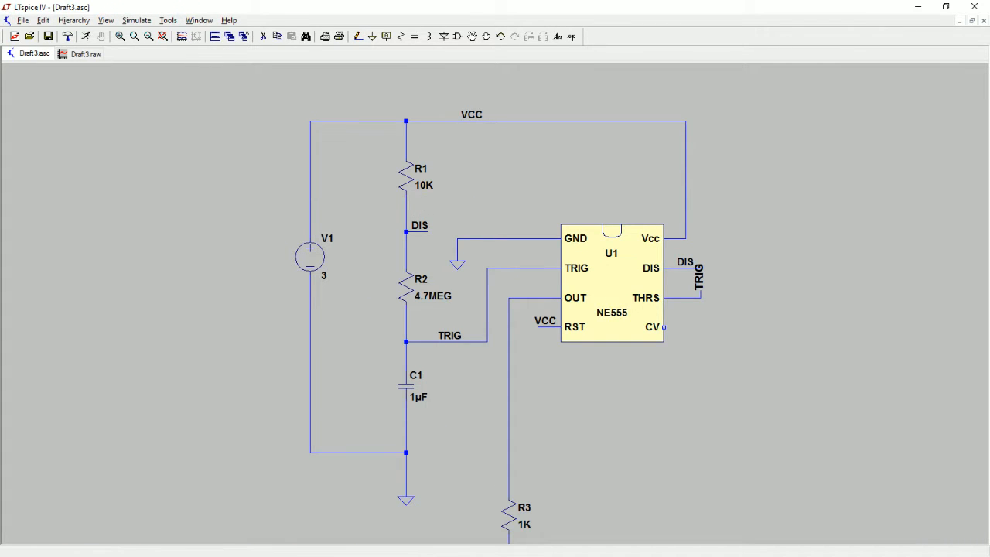
{"action": "double_click", "coordinate": [410, 174]}
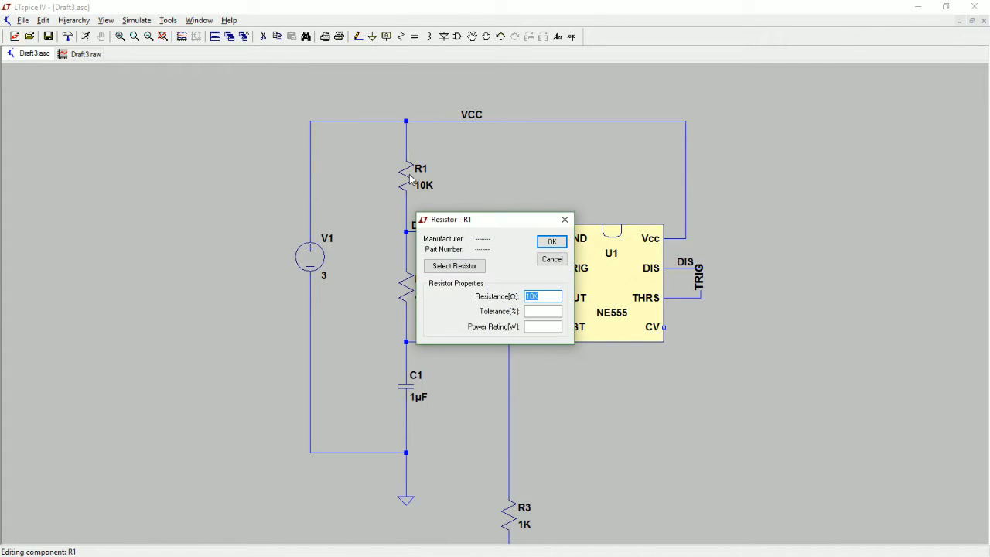
{"action": "left_click", "coordinate": [552, 241]}
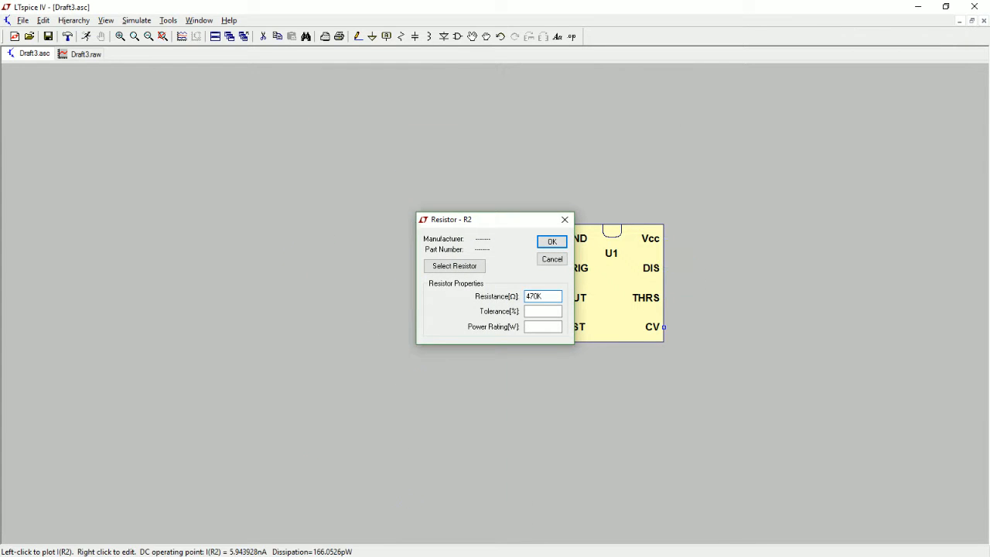
{"action": "left_click", "coordinate": [552, 242]}
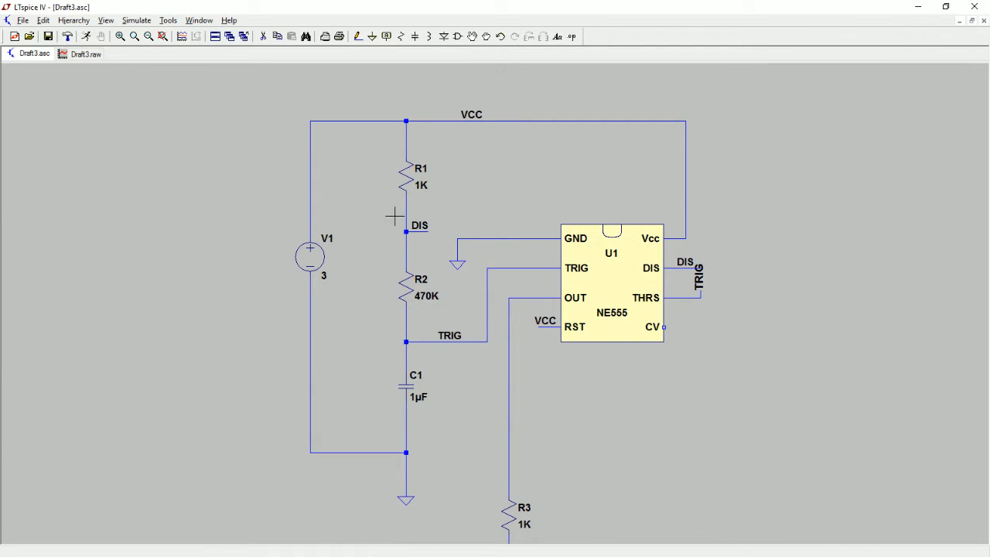
{"action": "mouse_move", "coordinate": [128, 323]}
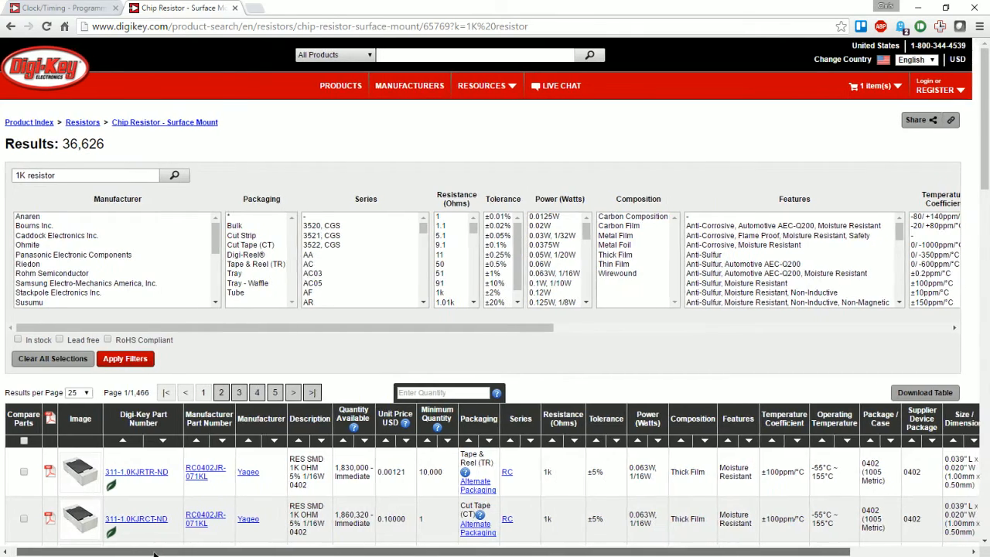
Filter the 1K chip resistors to the 0805 (2012 Metric) package.
{"action": "scroll", "scroll_direction": "right", "scroll_amount": 3}
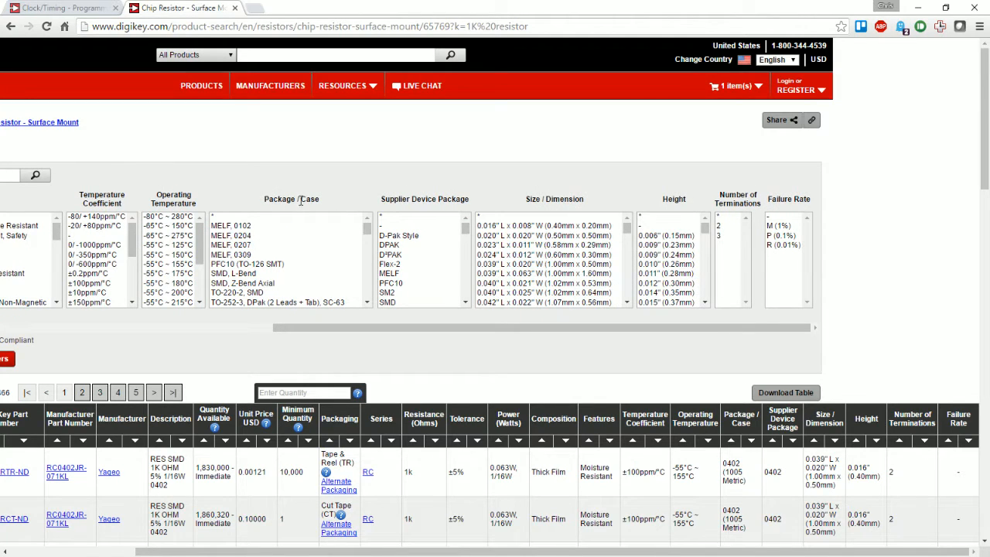
{"action": "scroll", "scroll_direction": "down", "scroll_amount": 3}
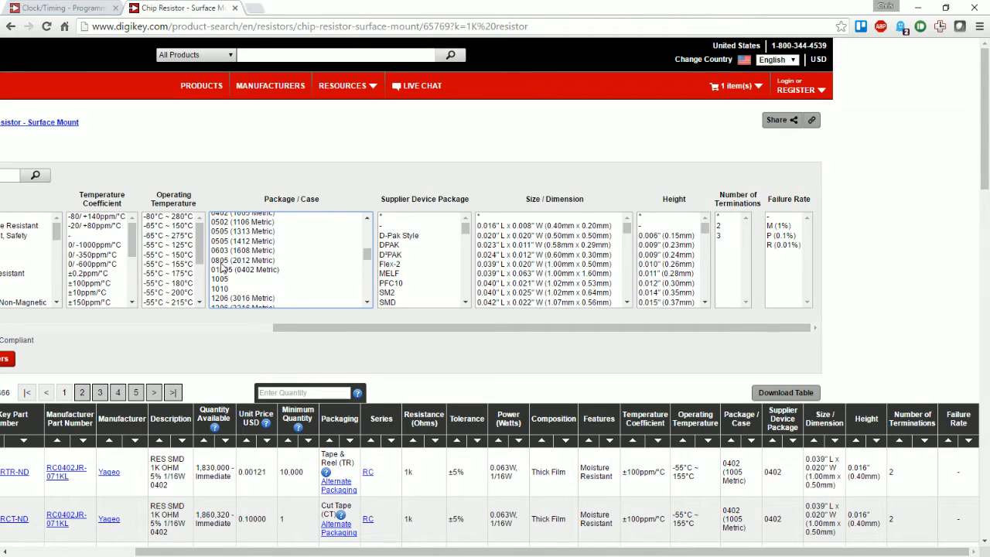
{"action": "left_click", "coordinate": [243, 261]}
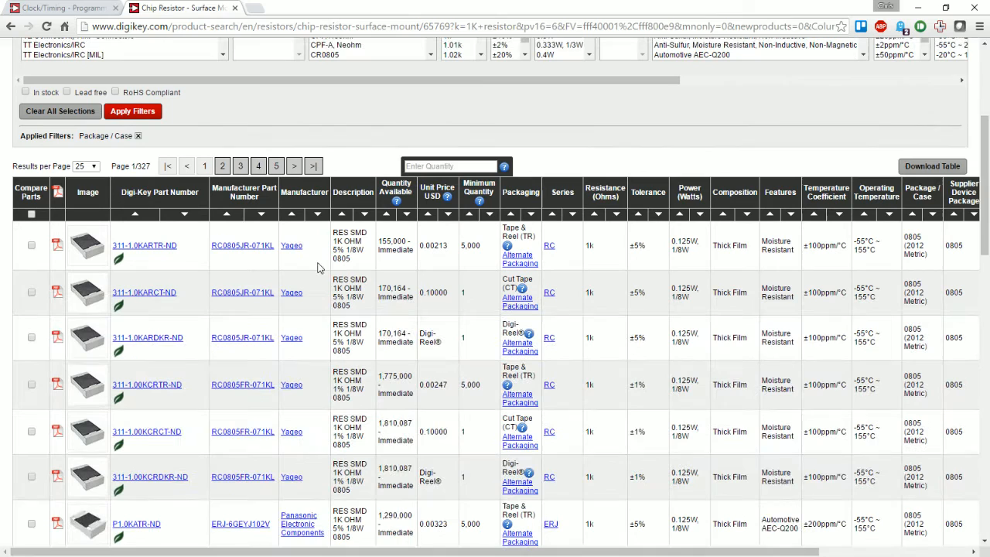
{"action": "double_click", "coordinate": [347, 242]}
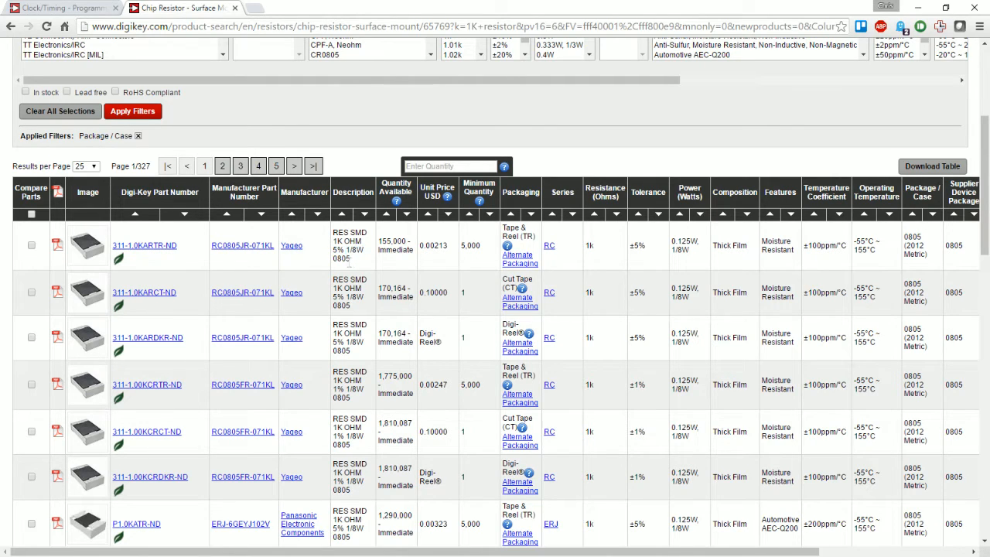
{"action": "double_click", "coordinate": [349, 250]}
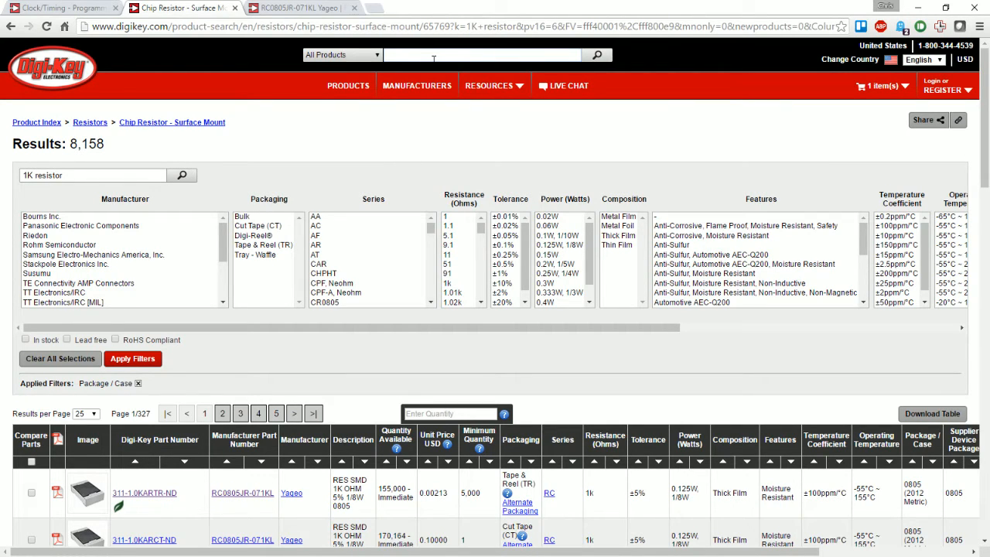
Search '470K 0805' and open the RMCF0805JT470K chip resistor page in a new tab.
{"action": "type", "text": "470K 0805"}
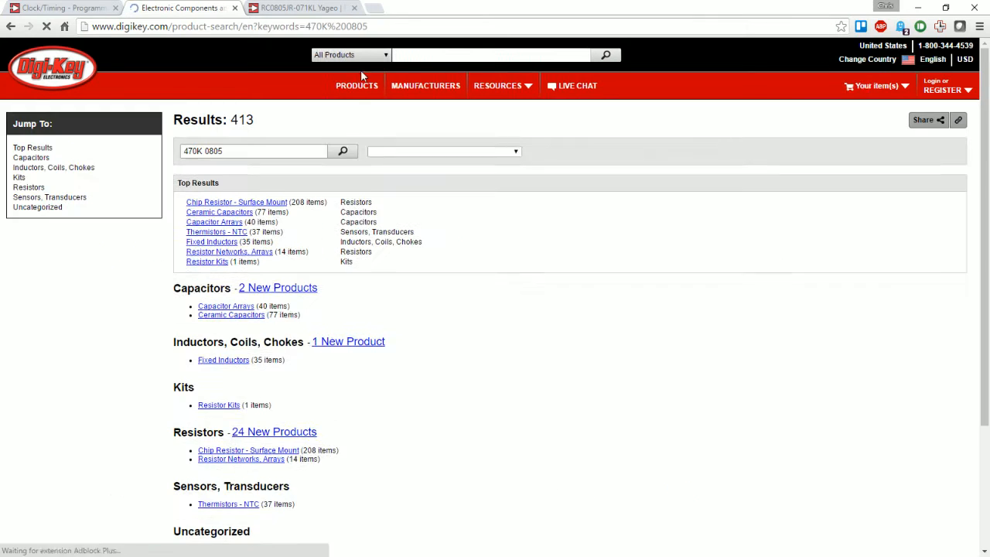
{"action": "left_click", "coordinate": [236, 202]}
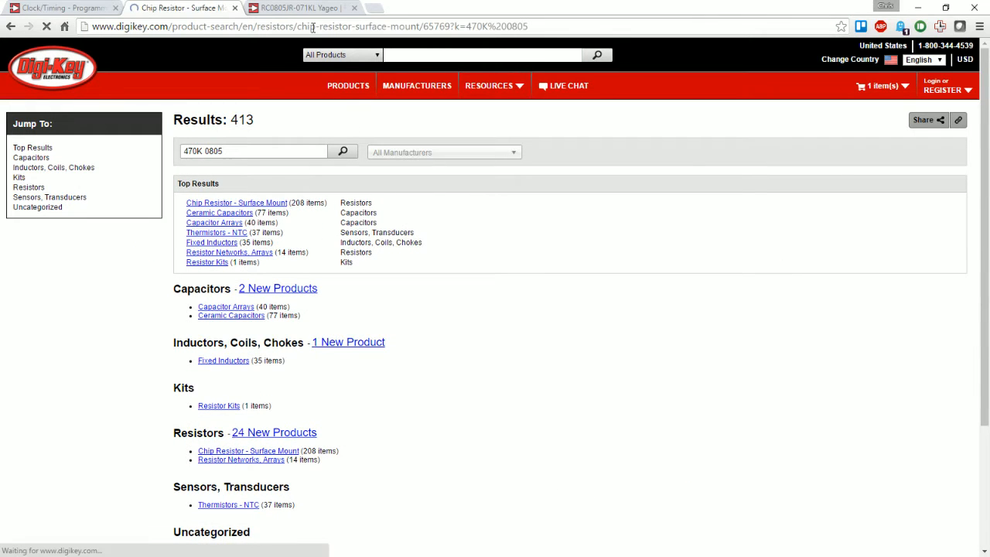
{"action": "left_click", "coordinate": [236, 202]}
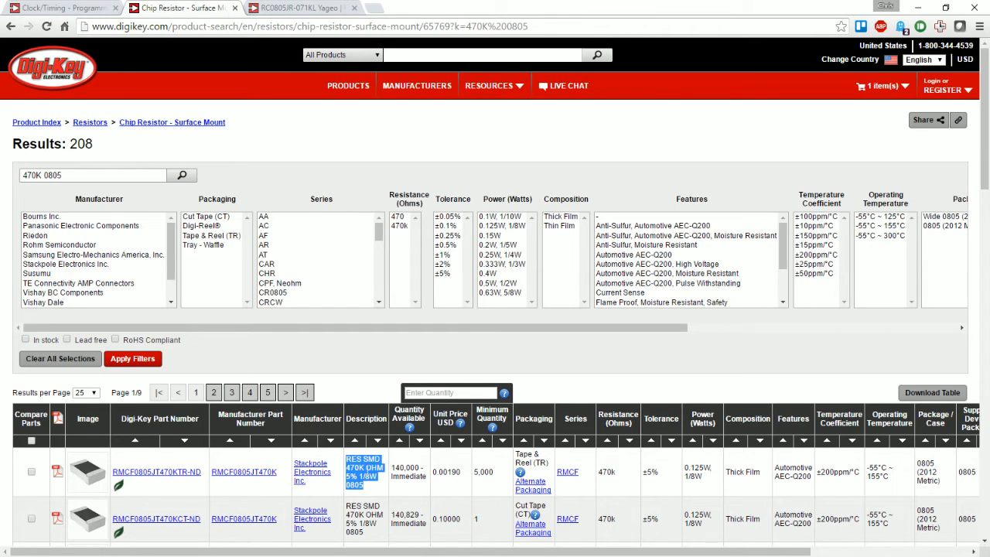
{"action": "left_click", "coordinate": [364, 472]}
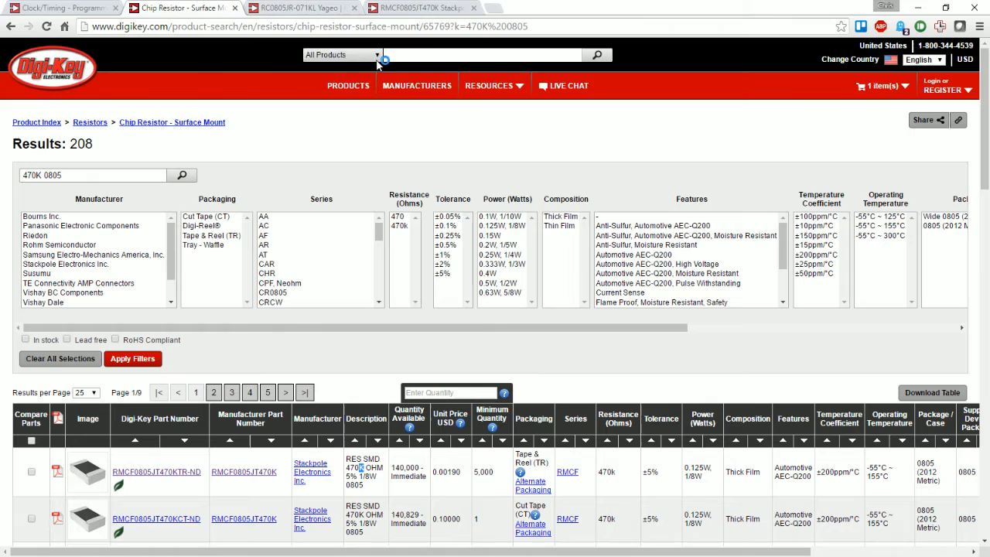
Search '1UF 0805', filter ceramic capacitors to 1µF, and open CC0805KKX7R7BB105 in a new tab.
{"action": "type", "text": "1"}
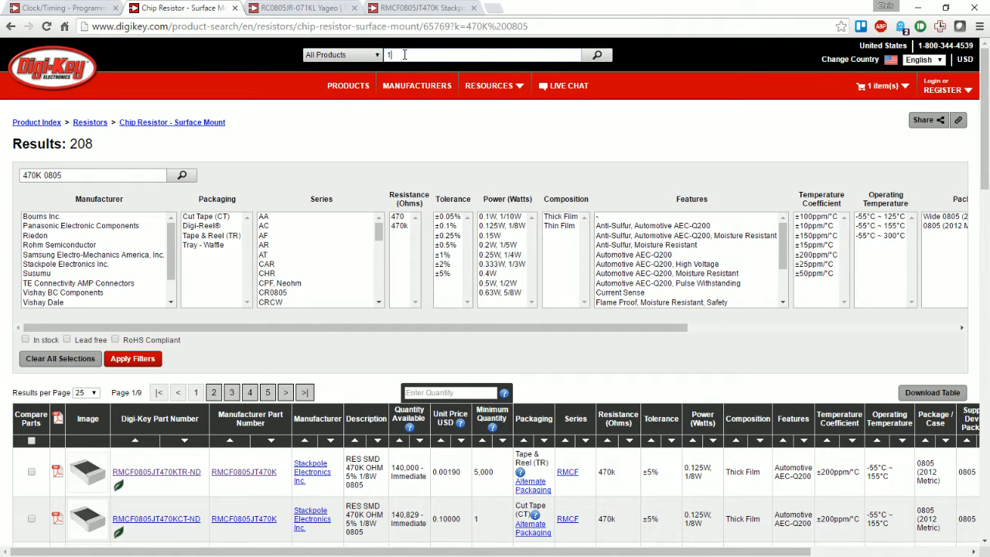
{"action": "type", "text": "UF"}
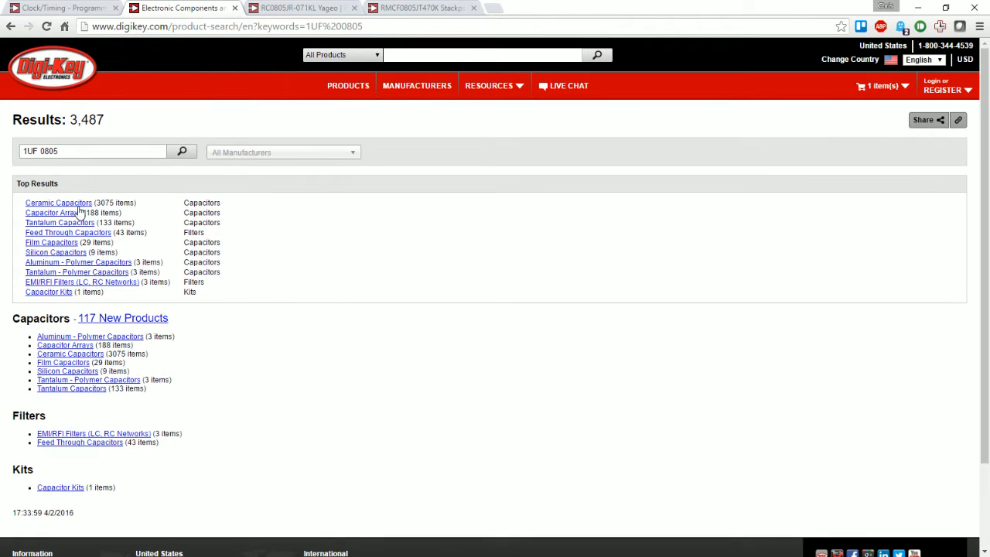
{"action": "left_click", "coordinate": [58, 202]}
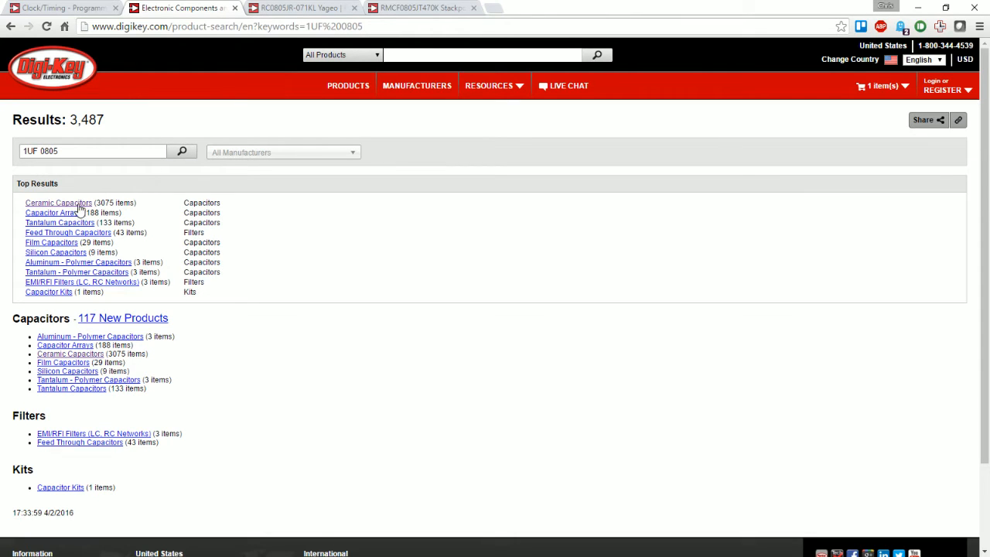
{"action": "left_click", "coordinate": [58, 202]}
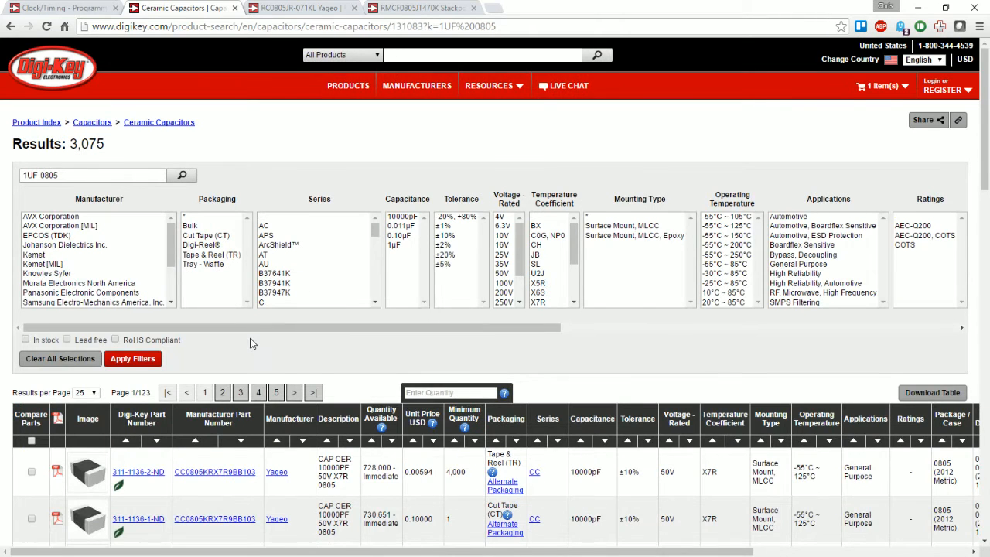
{"action": "scroll", "scroll_direction": "down", "scroll_amount": 3}
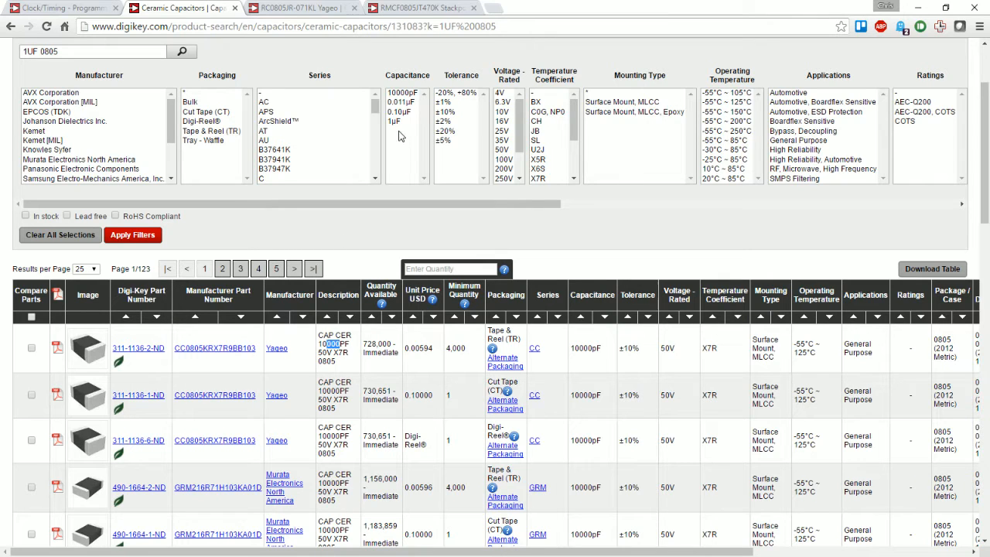
{"action": "left_click", "coordinate": [394, 121]}
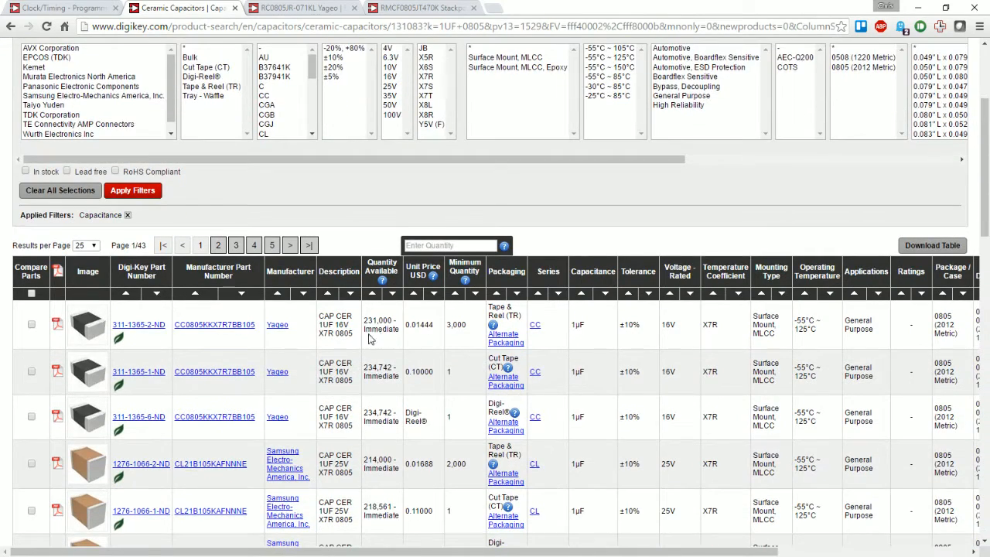
{"action": "double_click", "coordinate": [343, 333]}
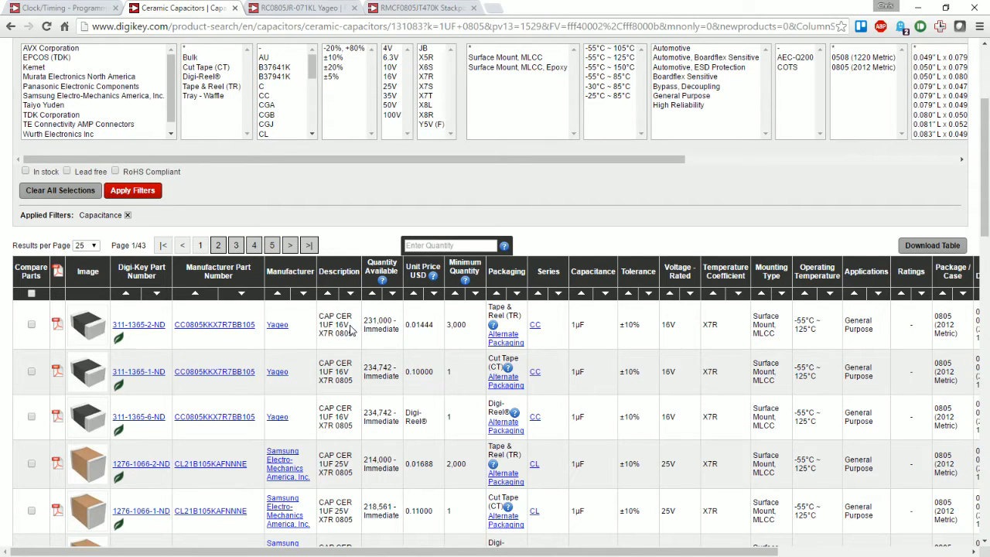
{"action": "double_click", "coordinate": [340, 324]}
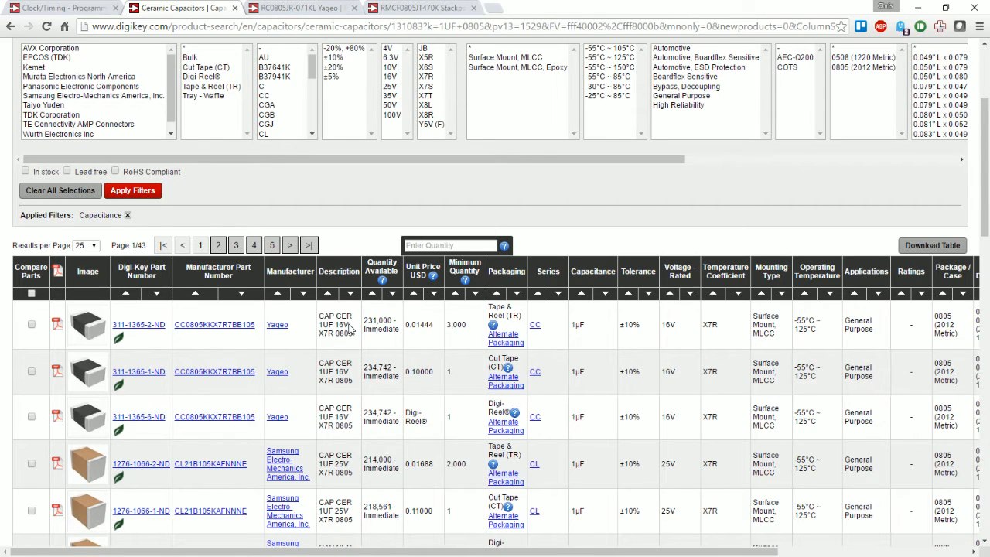
{"action": "double_click", "coordinate": [324, 324]}
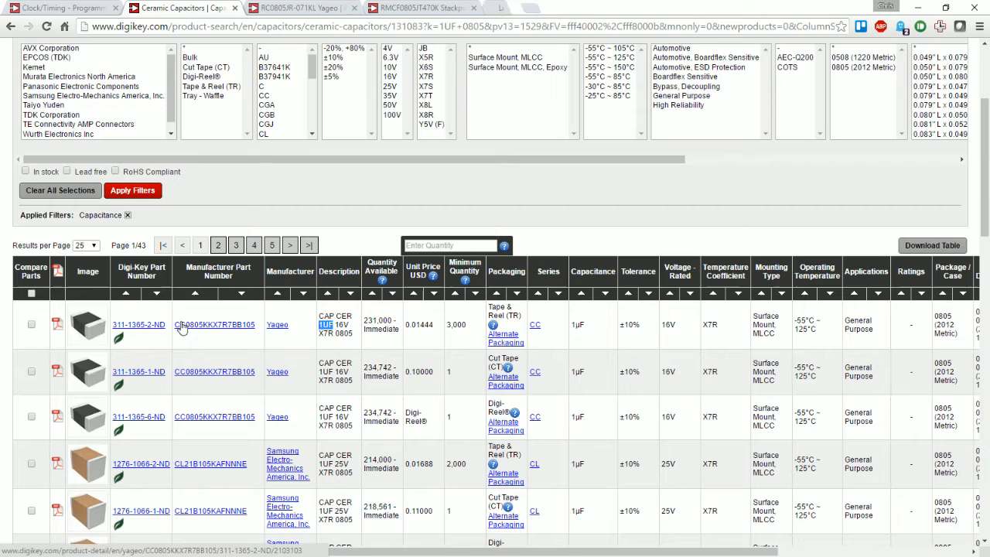
{"action": "left_click", "coordinate": [215, 324]}
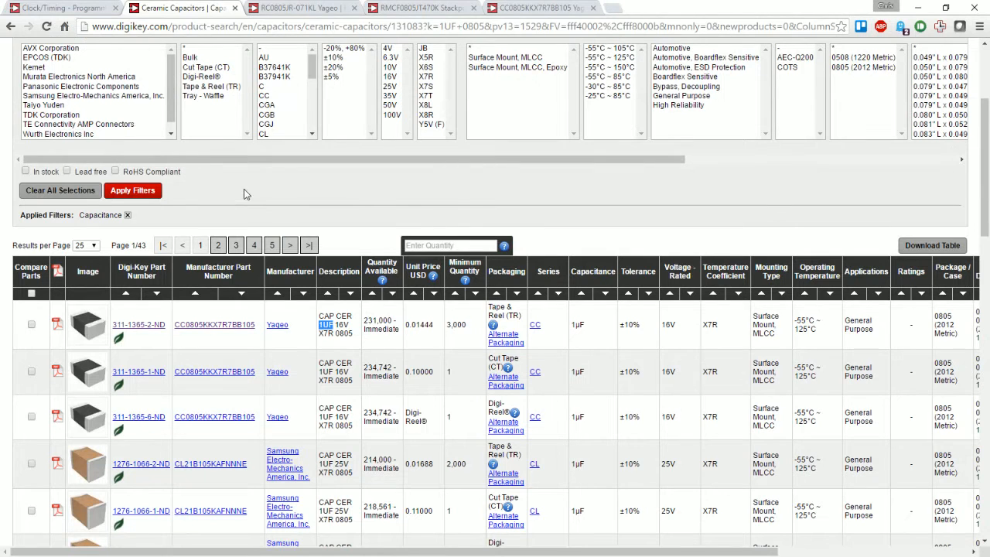
{"action": "scroll", "scroll_direction": "up", "scroll_amount": 3}
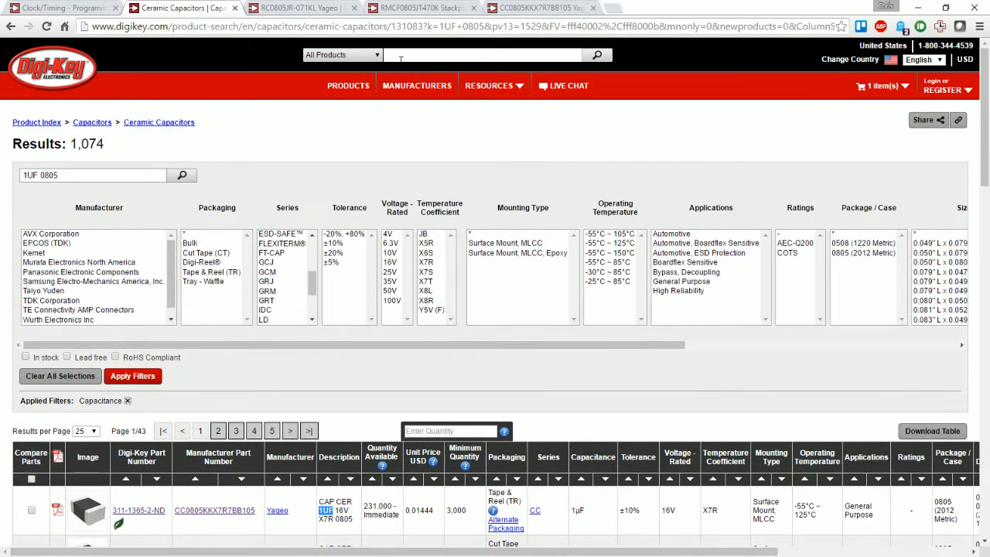
Search 'LED 0805' and open the LED Indication – Discrete results for the green LG R971-KN-1.
{"action": "type", "text": "LED"}
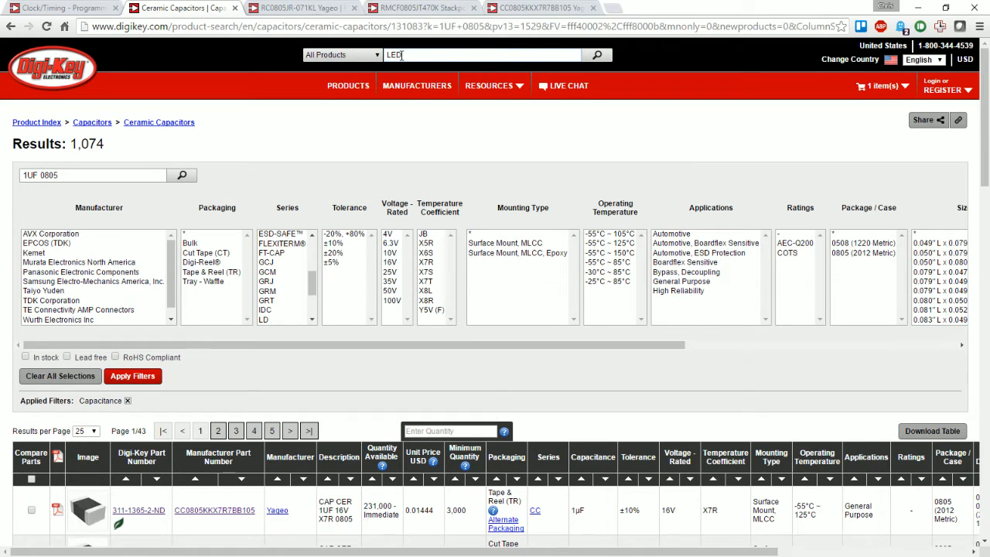
{"action": "type", "text": "0805"}
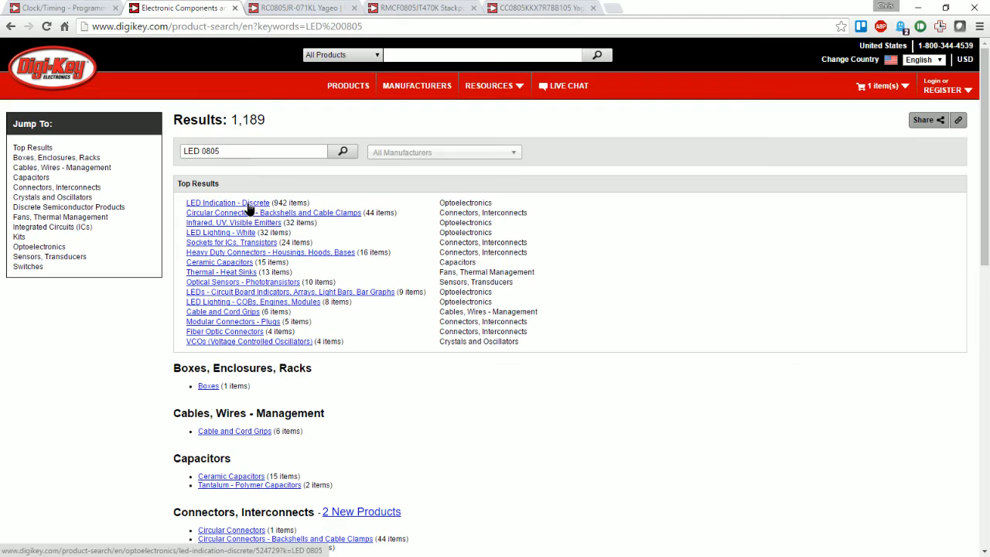
{"action": "left_click", "coordinate": [227, 203]}
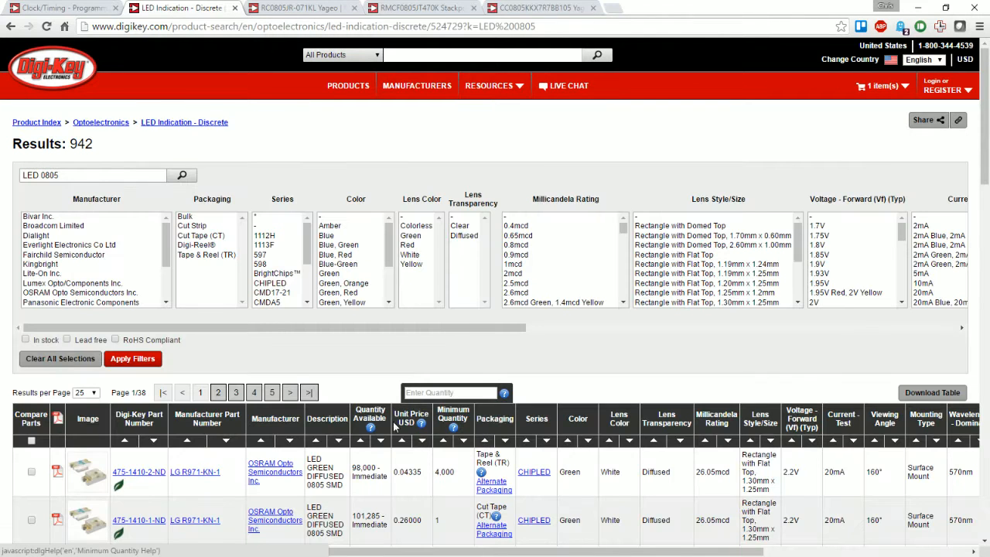
{"action": "mouse_move", "coordinate": [312, 460]}
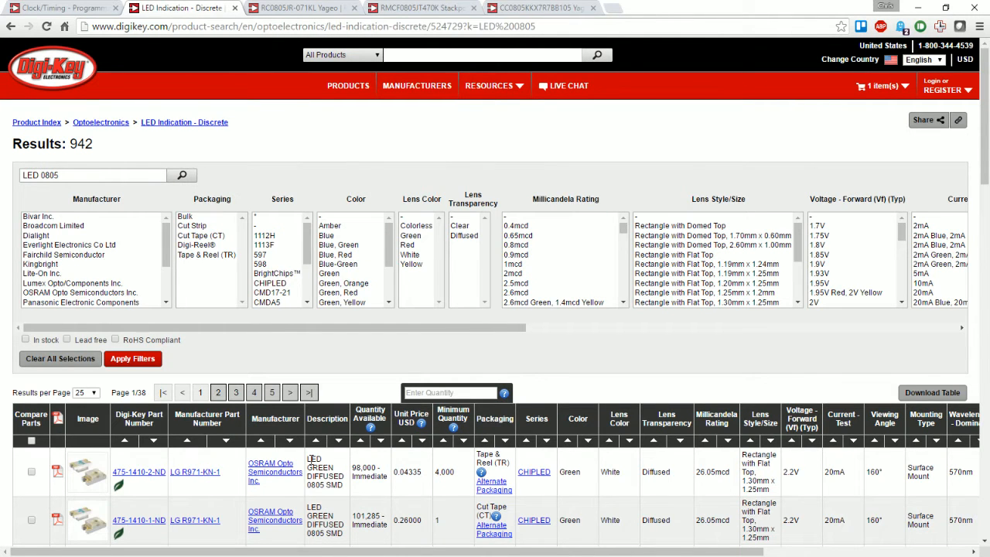
{"action": "double_click", "coordinate": [314, 485]}
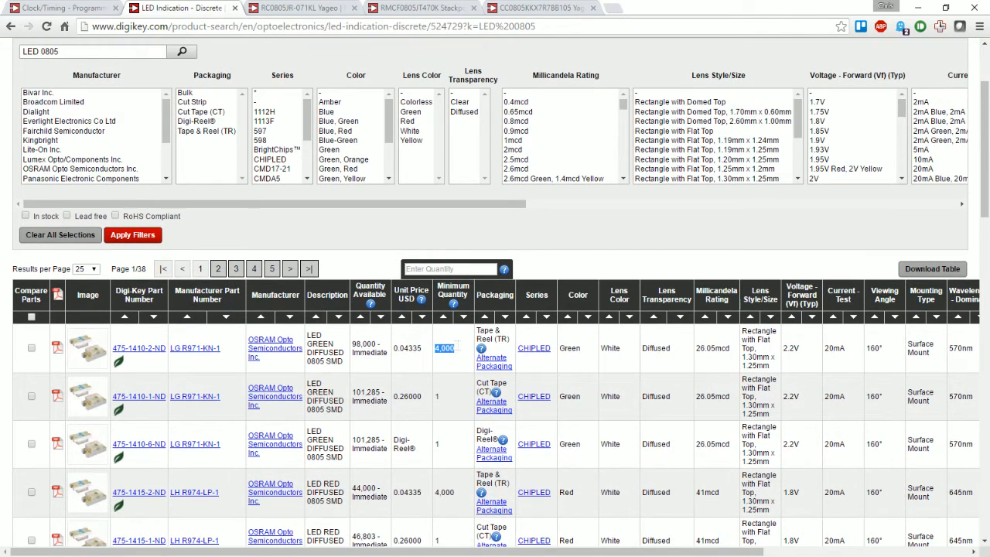
{"action": "mouse_move", "coordinate": [292, 411]}
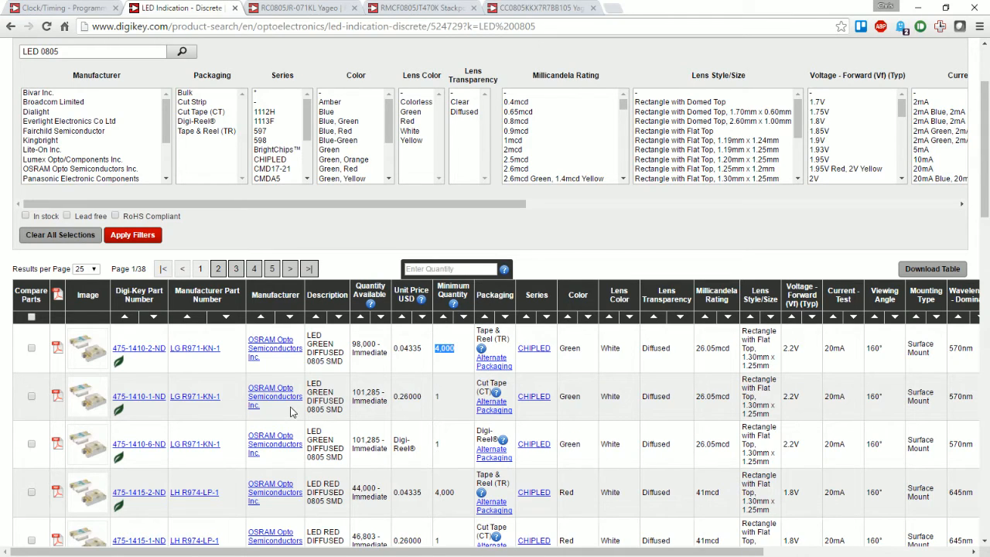
{"action": "mouse_move", "coordinate": [338, 422]}
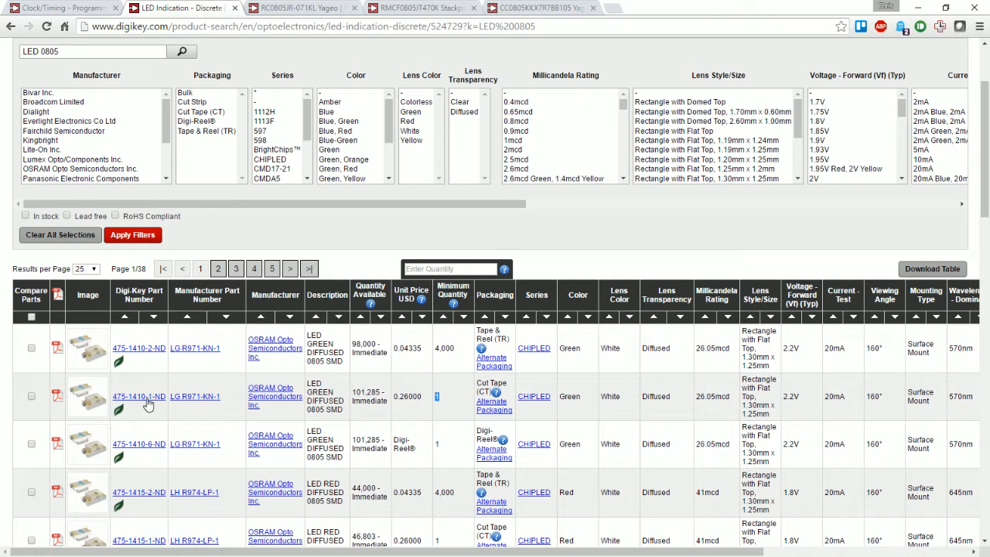
{"action": "mouse_move", "coordinate": [219, 414]}
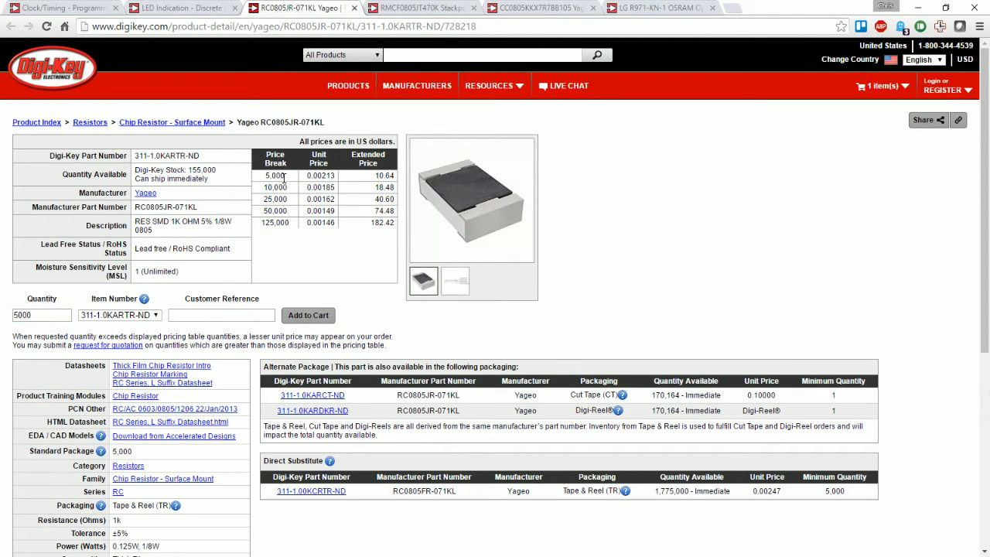
Add ten cut-tape Yageo 1K resistors (311-1.0KARCT-ND) to the cart.
{"action": "double_click", "coordinate": [275, 176]}
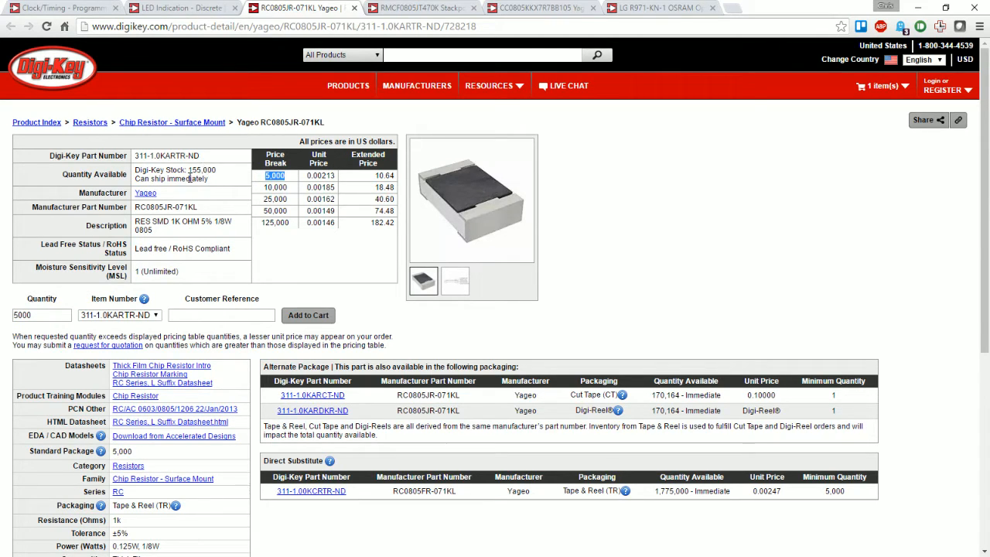
{"action": "double_click", "coordinate": [165, 206]}
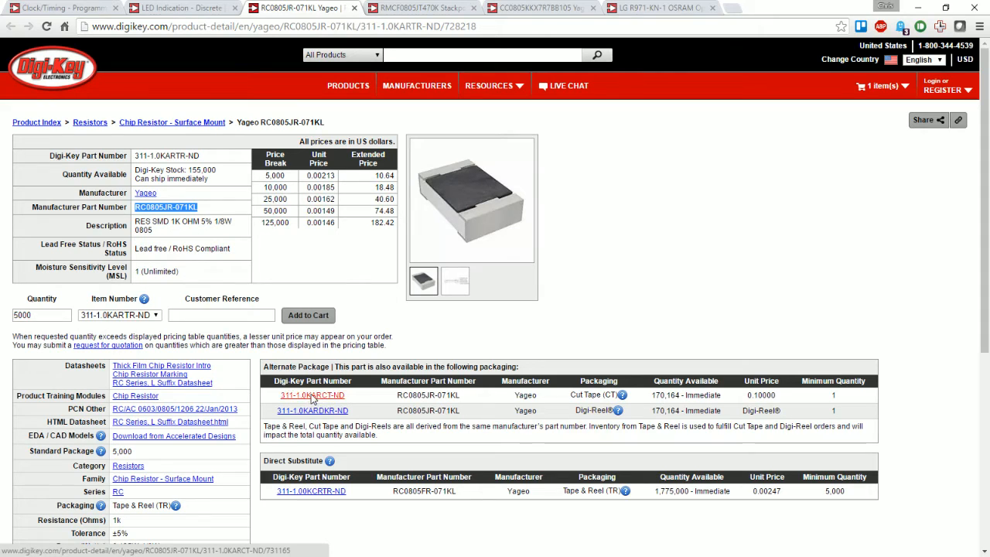
{"action": "left_click", "coordinate": [313, 396]}
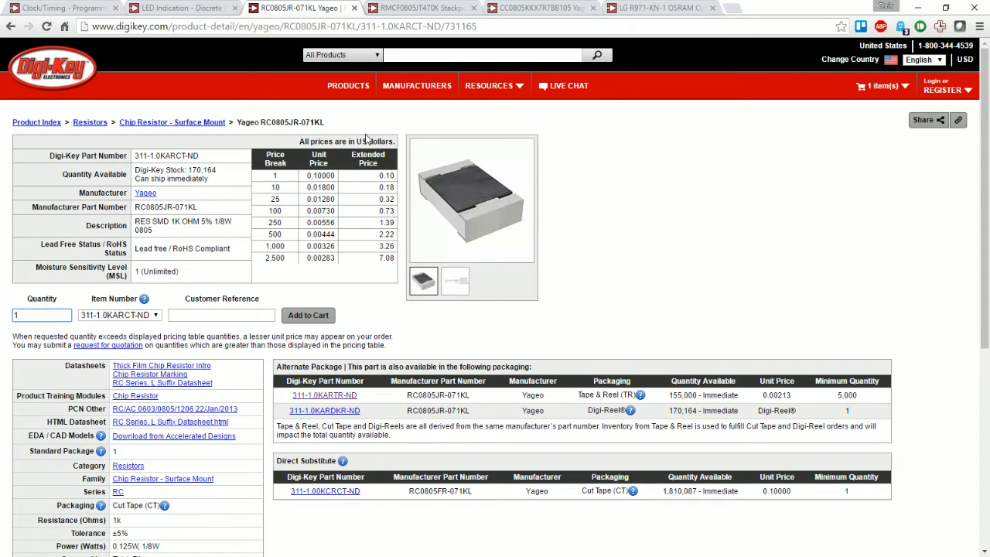
{"action": "mouse_move", "coordinate": [193, 236]}
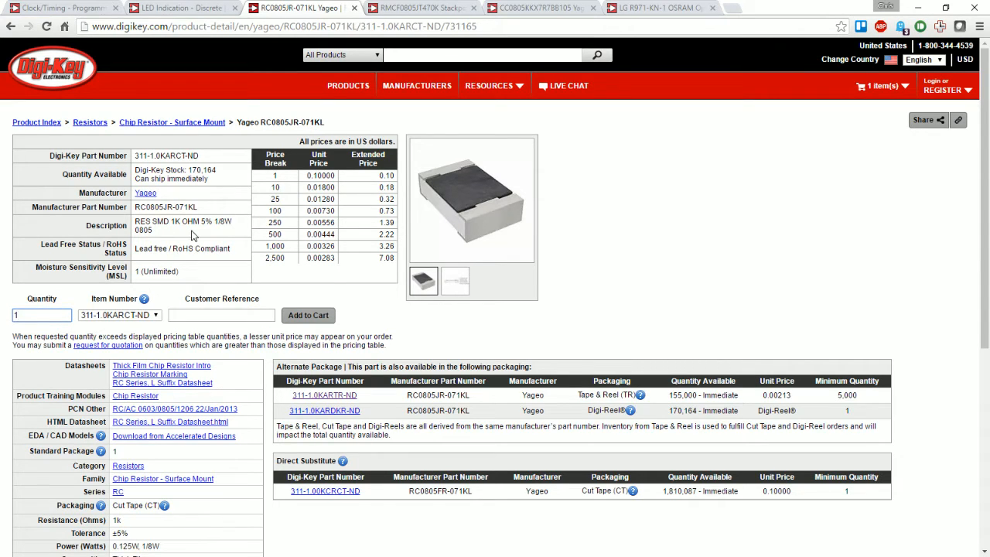
{"action": "type", "text": "10"}
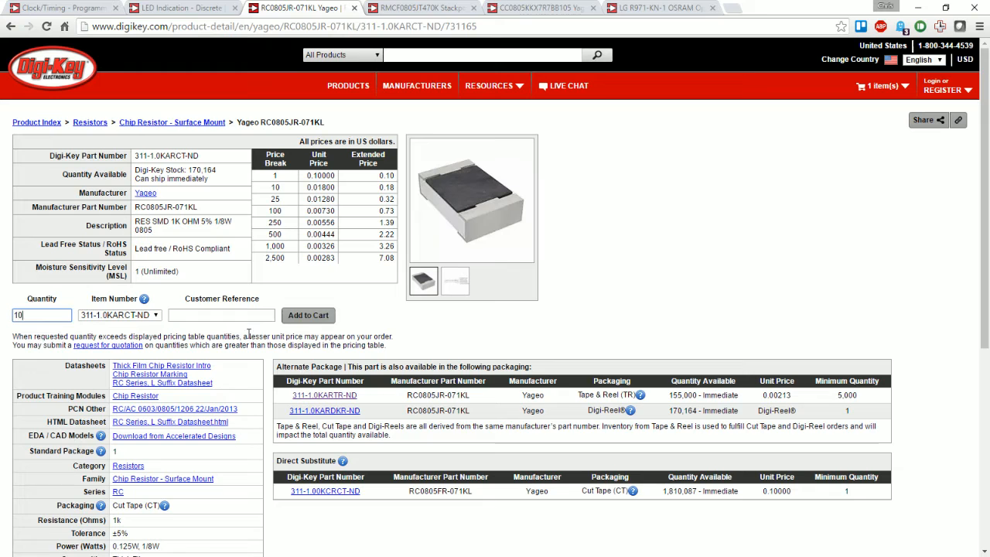
{"action": "left_click", "coordinate": [308, 314]}
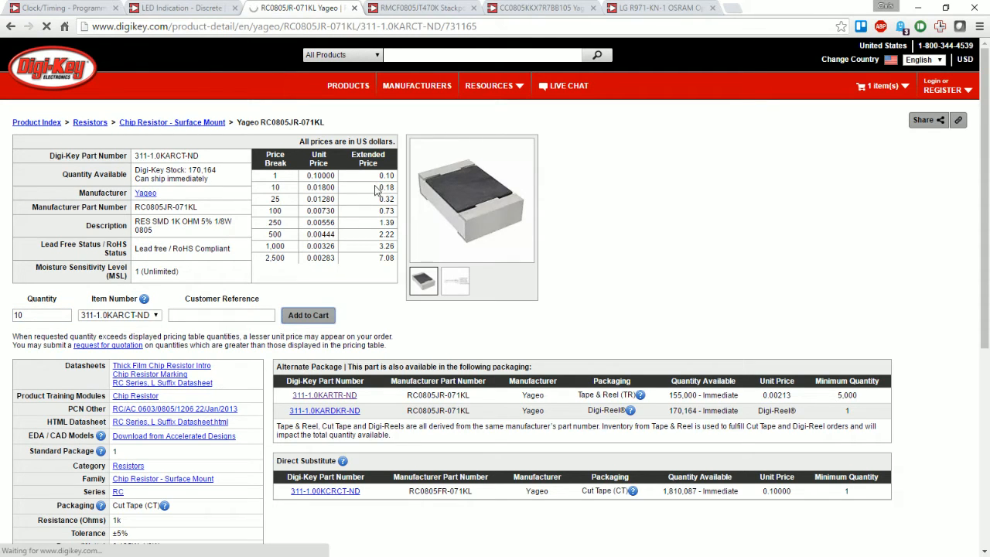
{"action": "left_click", "coordinate": [421, 9]}
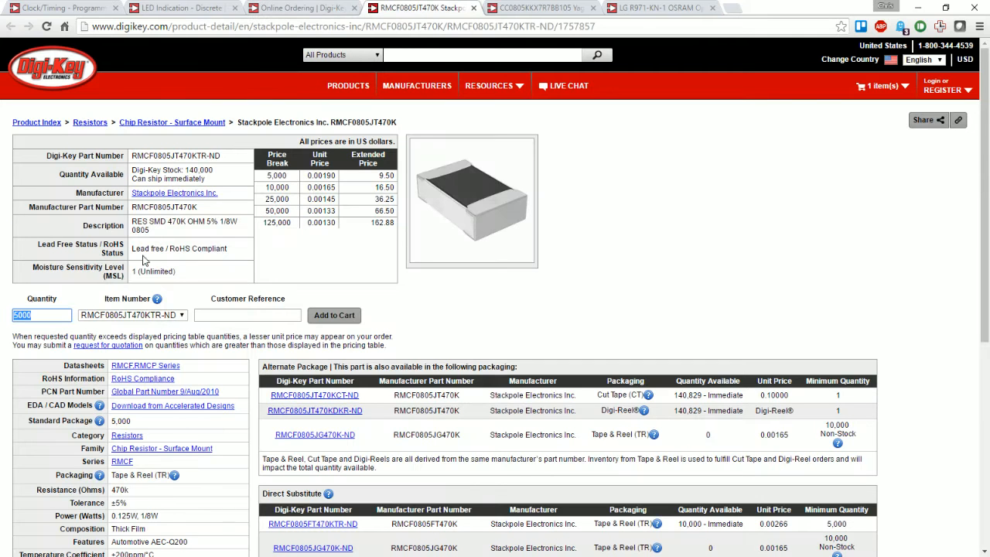
{"action": "mouse_move", "coordinate": [330, 212]}
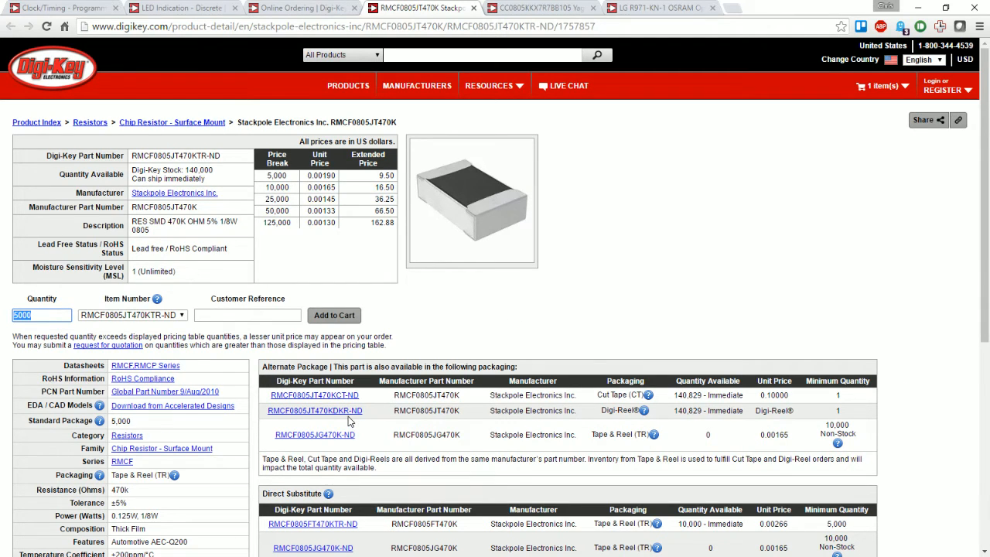
Add ten cut-tape Stackpole 470K resistors (RMCF0805JT470KCT-ND) to the cart.
{"action": "left_click", "coordinate": [314, 395]}
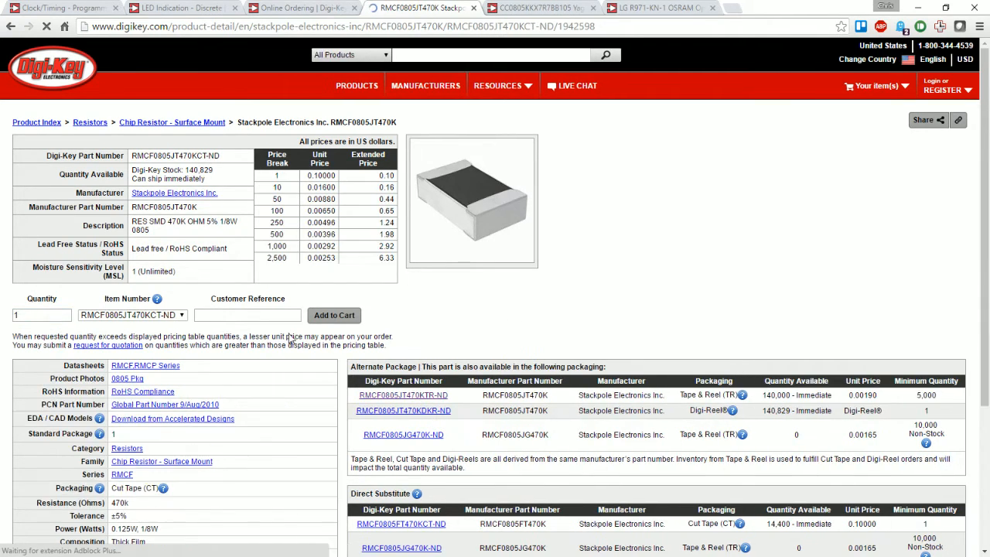
{"action": "left_click", "coordinate": [333, 315]}
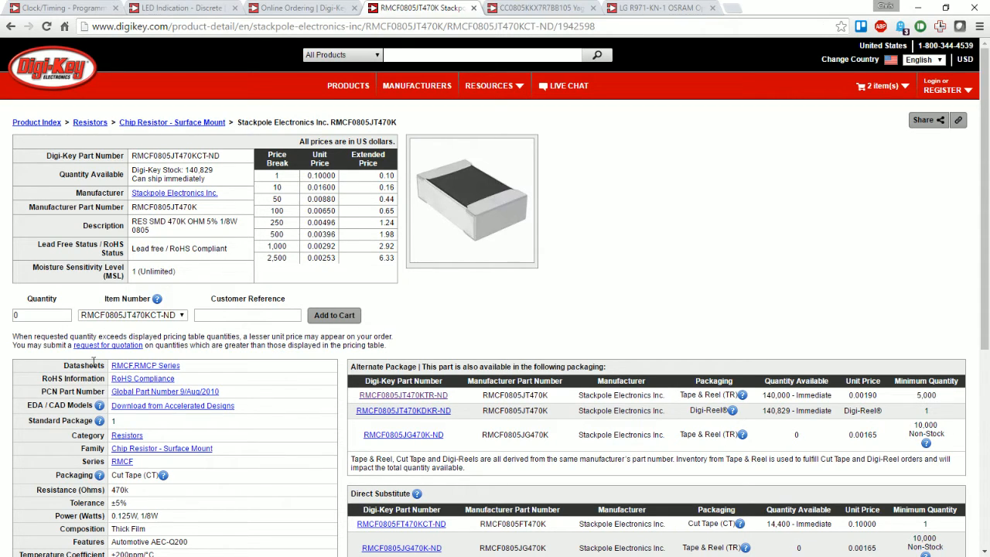
{"action": "type", "text": "10"}
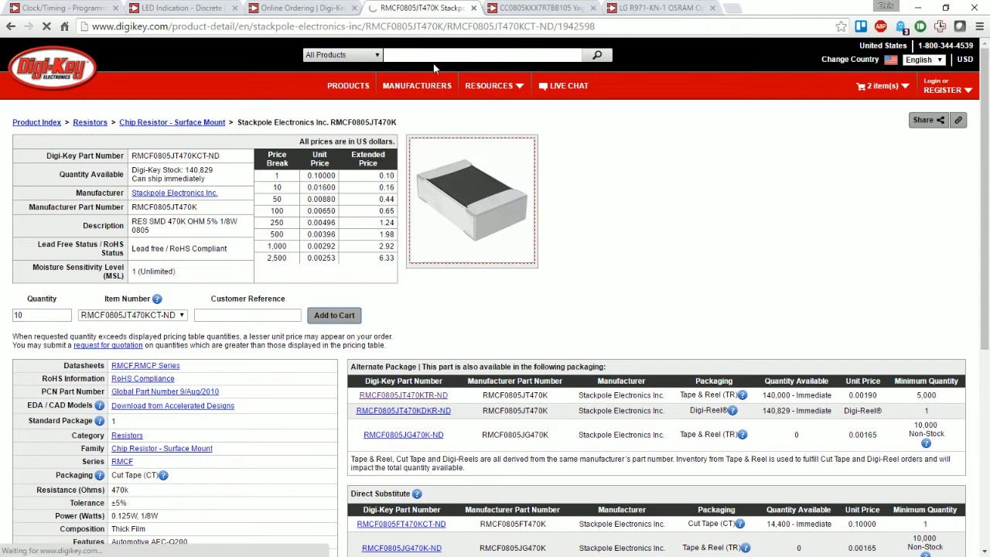
{"action": "left_click", "coordinate": [541, 8]}
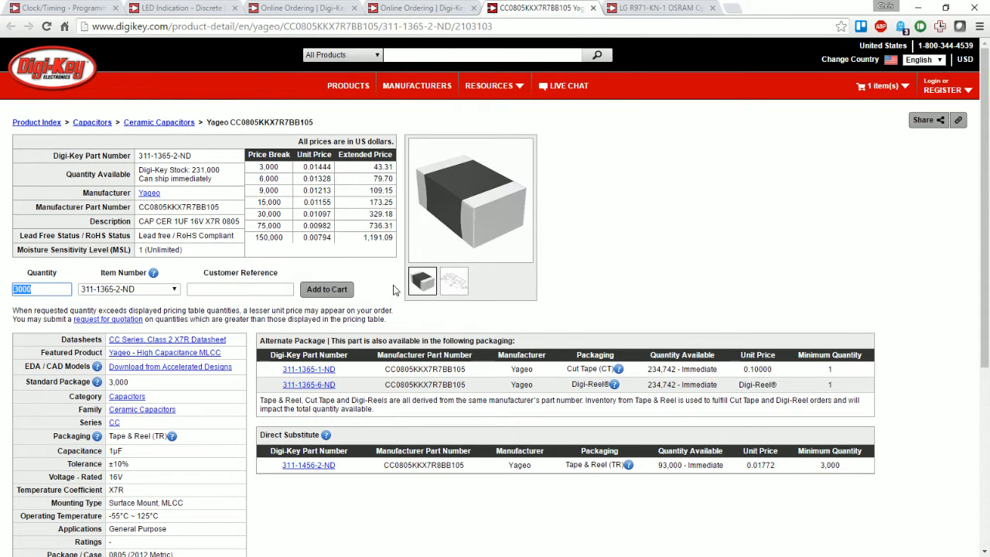
Add ten cut-tape Yageo 1µF capacitors (311-1365-1-ND) to the cart.
{"action": "left_click", "coordinate": [269, 166]}
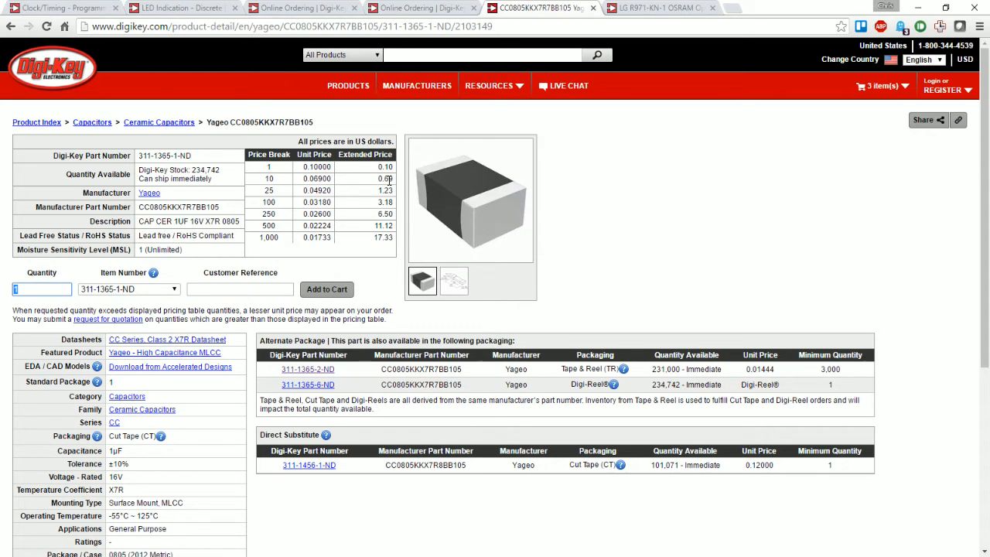
{"action": "left_click", "coordinate": [42, 289]}
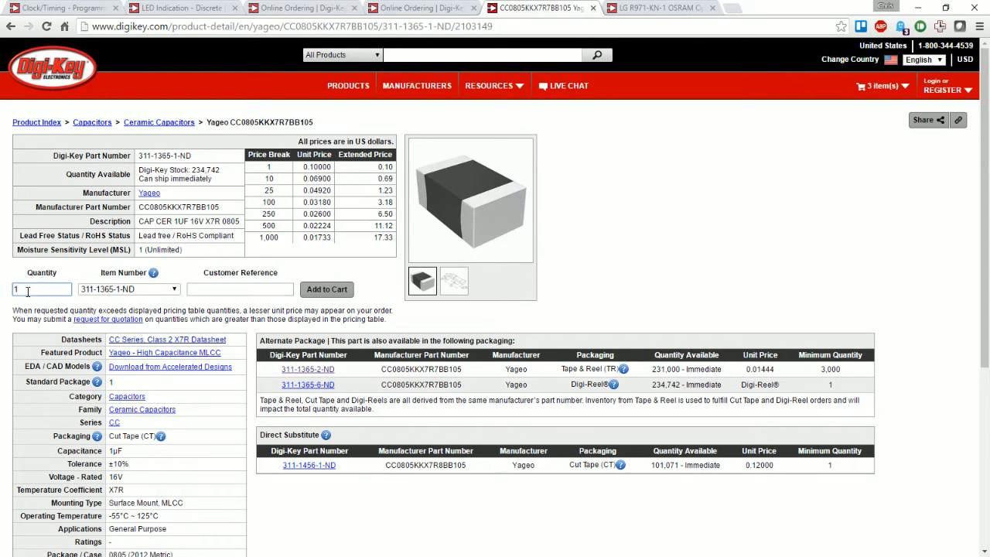
{"action": "type", "text": "10"}
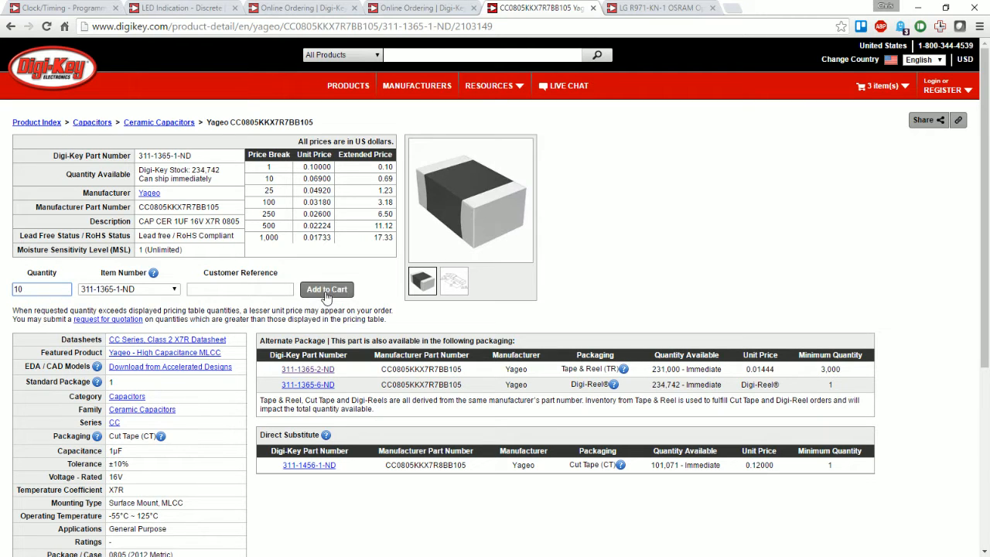
{"action": "left_click", "coordinate": [658, 8]}
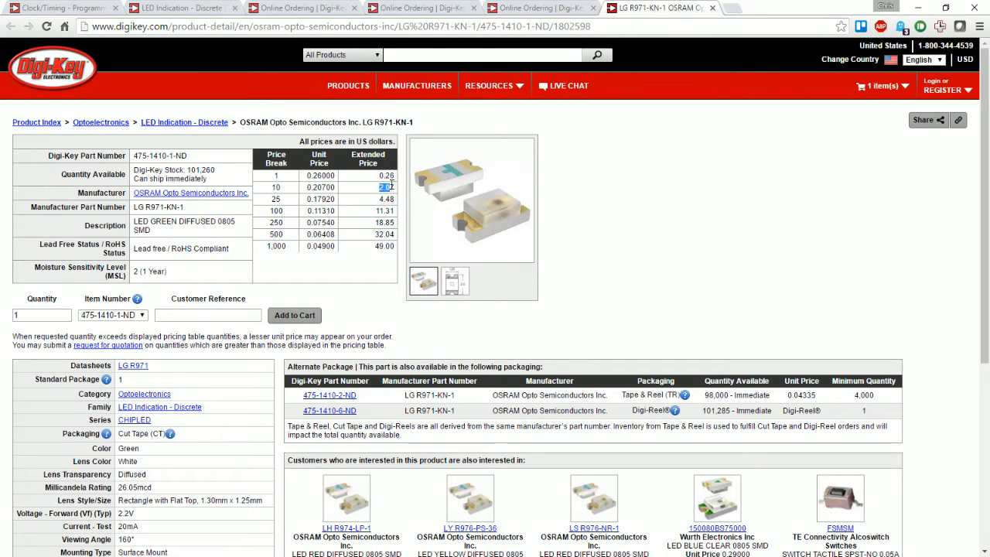
Add 5 of the OSRAM green 0805 LED (475-1410-1-ND) to the cart.
{"action": "left_click", "coordinate": [42, 314]}
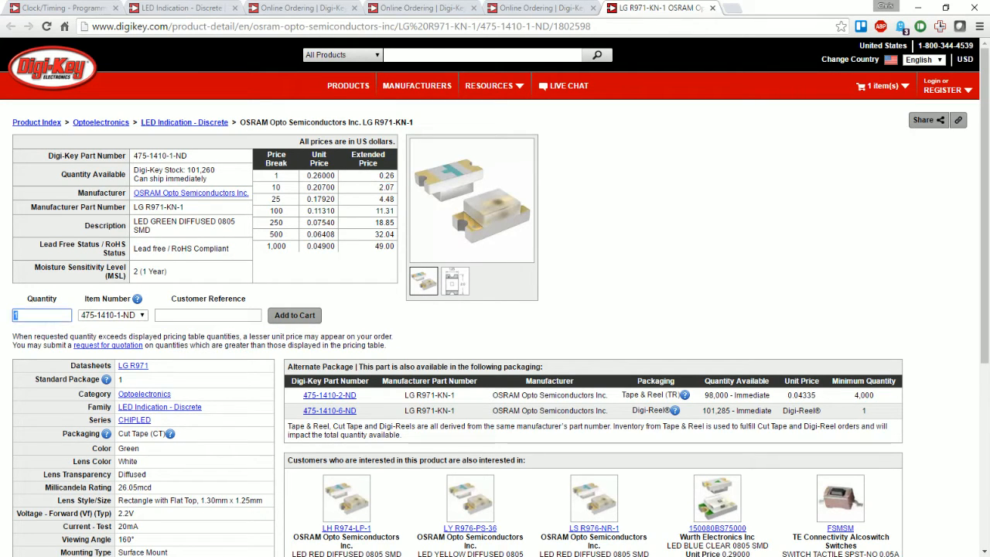
{"action": "type", "text": "5"}
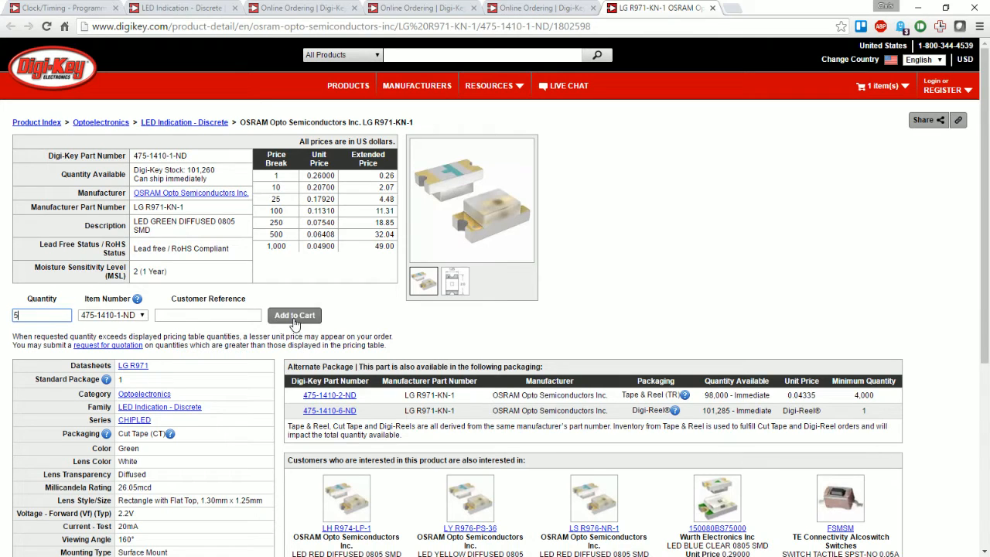
{"action": "left_click", "coordinate": [294, 315]}
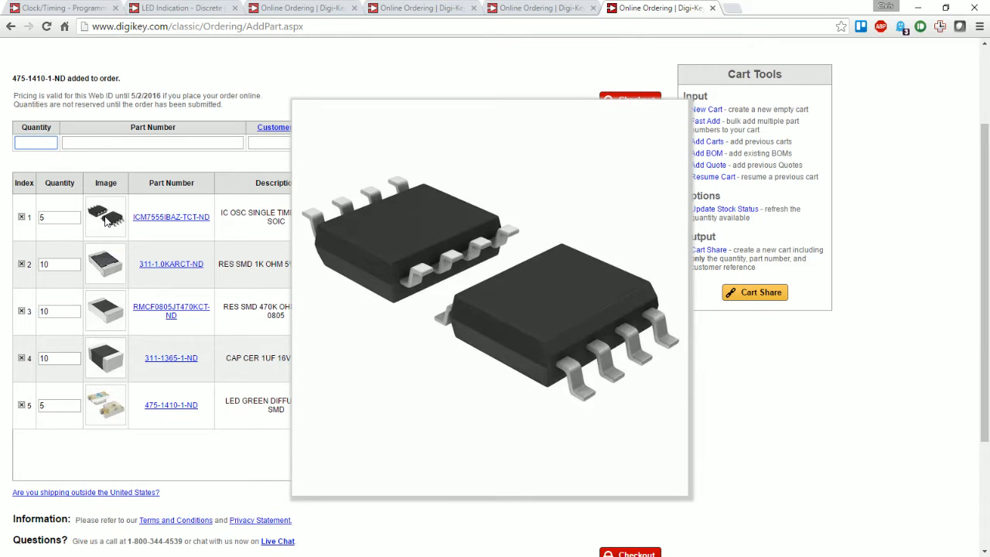
{"action": "mouse_move", "coordinate": [107, 219]}
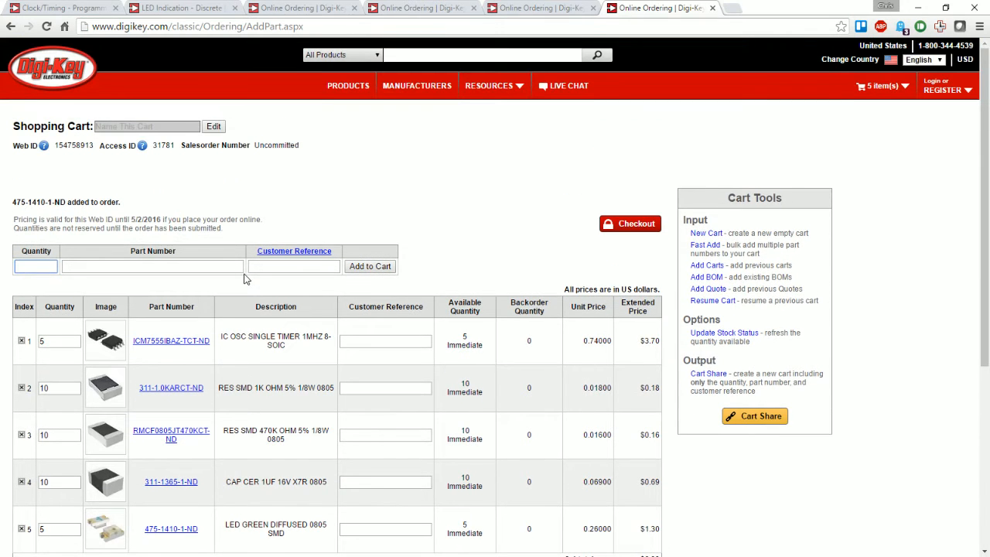
Scroll the cart to the $6.03 subtotal.
{"action": "scroll", "scroll_direction": "down", "scroll_amount": 3}
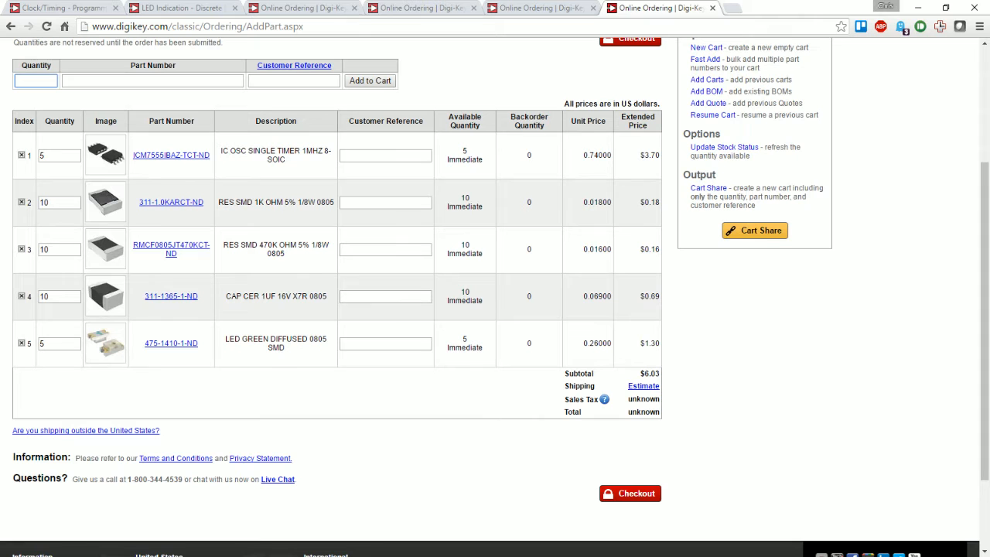
{"action": "mouse_move", "coordinate": [273, 311]}
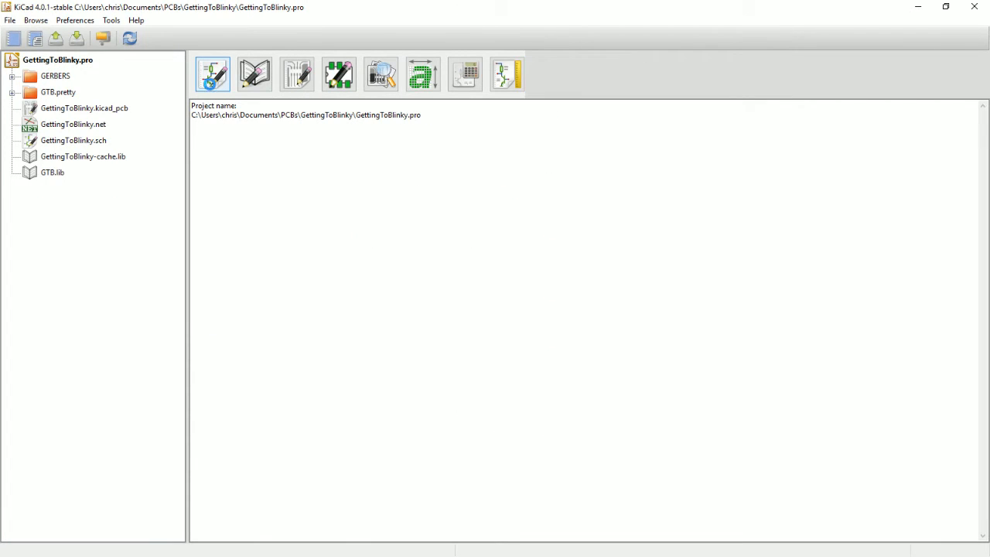
Open the schematic and copy battery BT1's S8211R footprint name from its properties.
{"action": "left_click", "coordinate": [213, 74]}
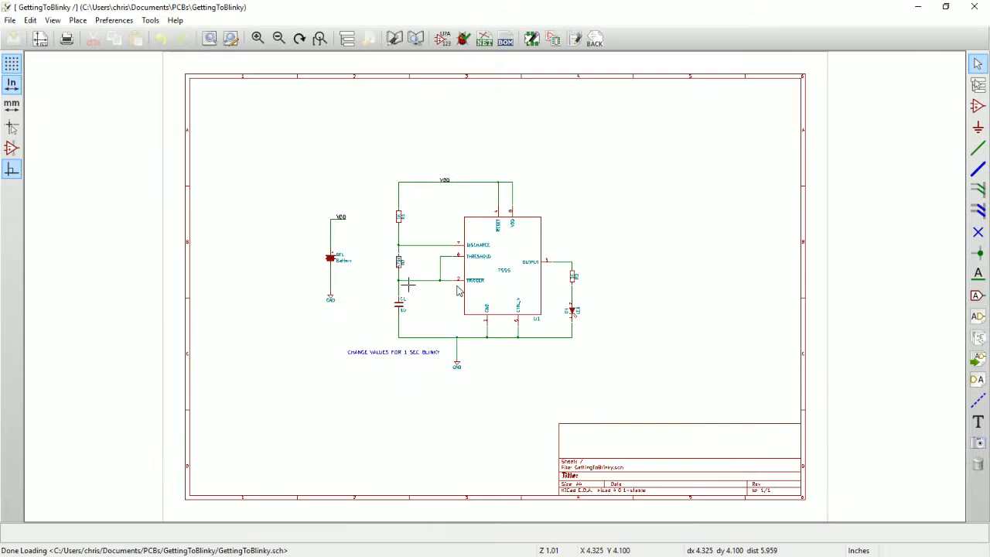
{"action": "right_click", "coordinate": [330, 257]}
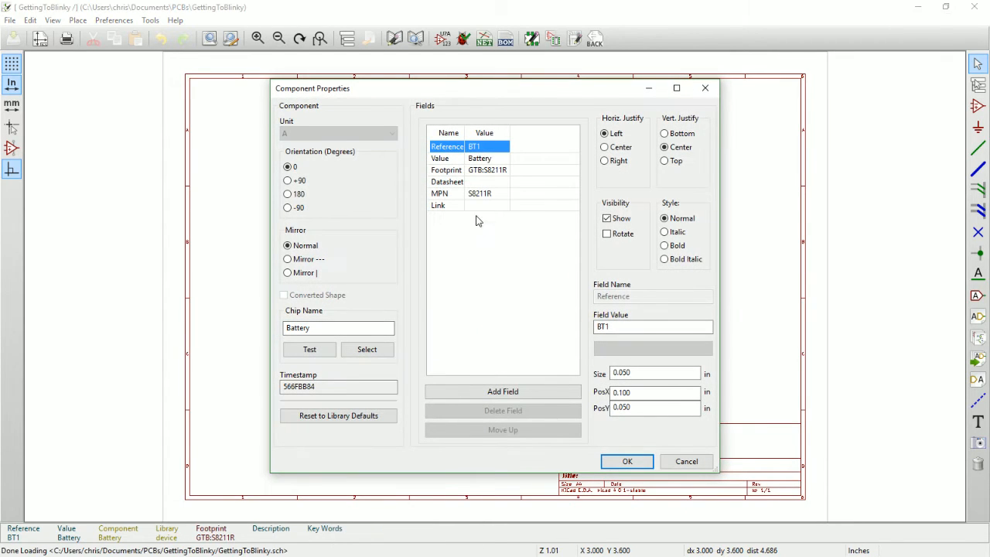
{"action": "left_click", "coordinate": [446, 169]}
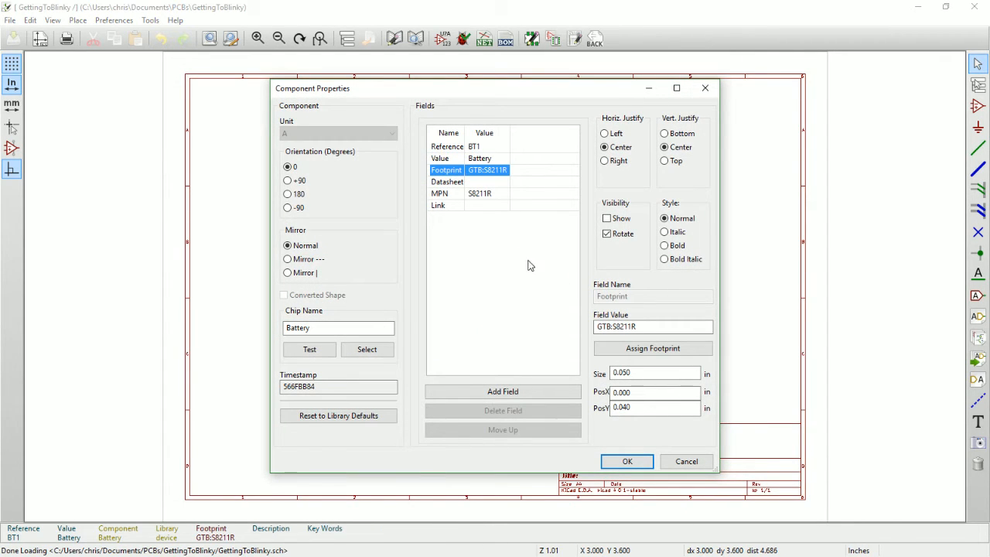
{"action": "left_click", "coordinate": [652, 326]}
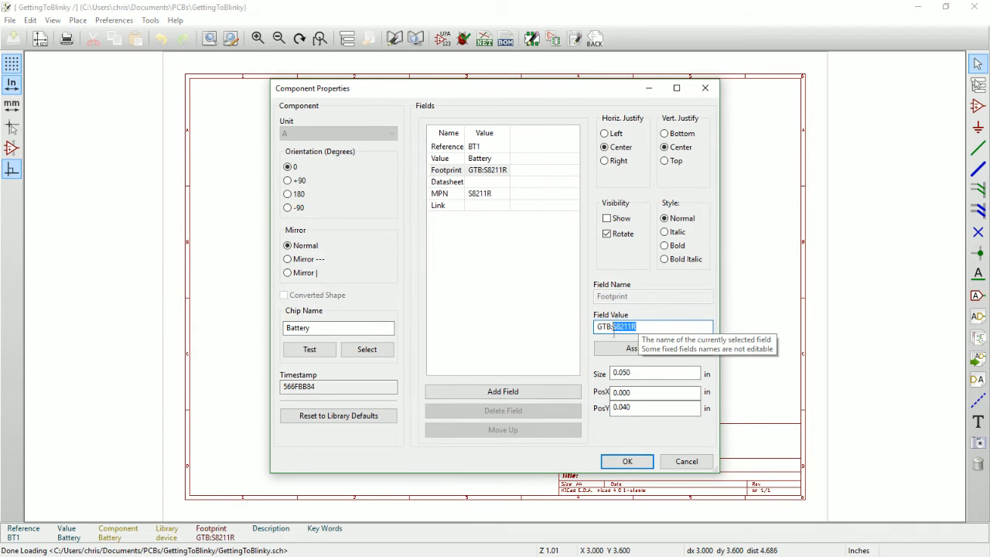
{"action": "right_click", "coordinate": [656, 326]}
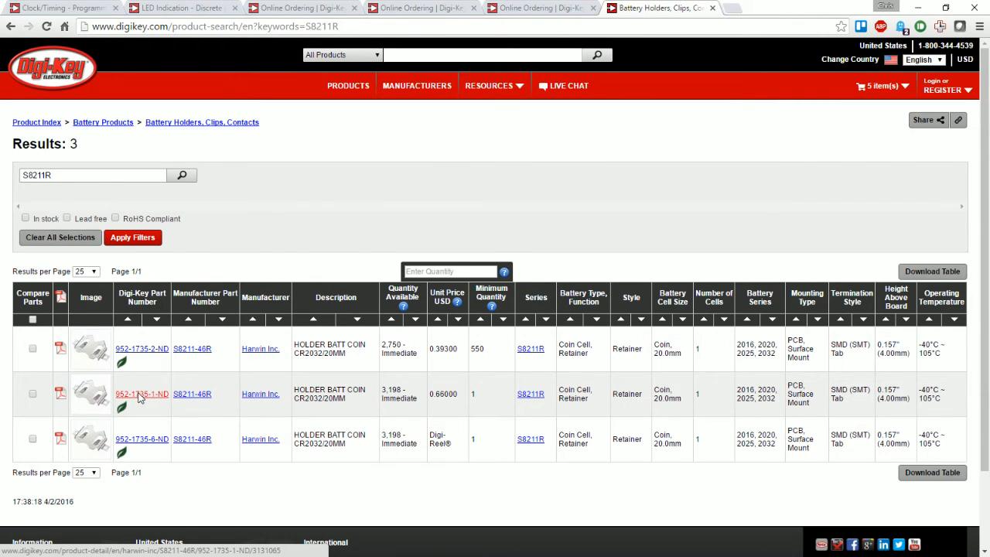
Add 3 of the Harwin S8211R cut-tape holder (952-1735-1-ND) to the cart.
{"action": "left_click", "coordinate": [141, 394]}
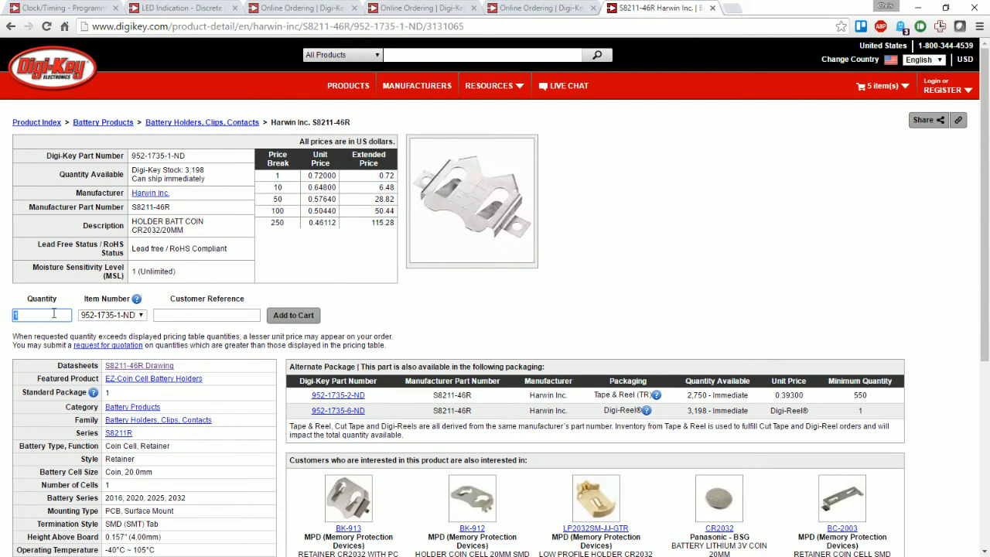
{"action": "type", "text": "3"}
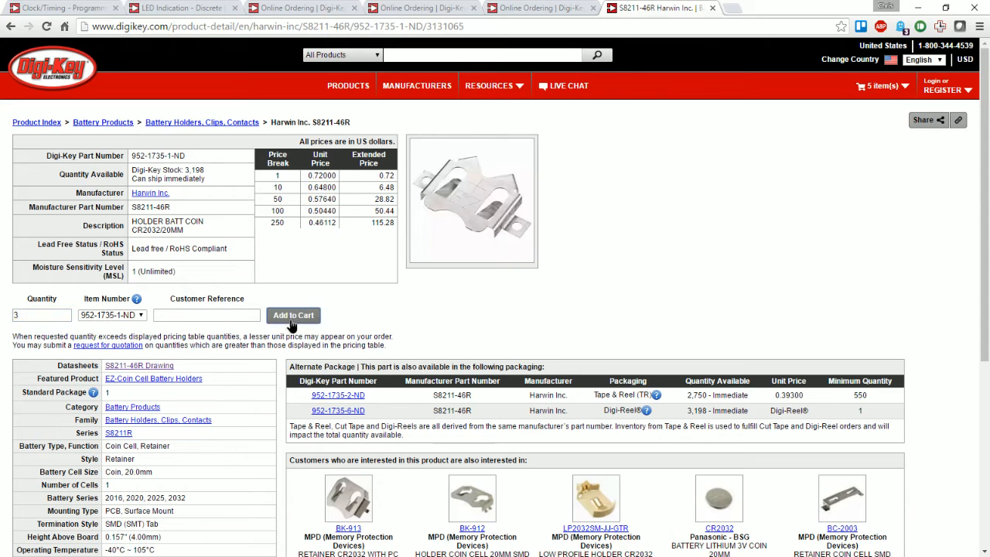
{"action": "left_click", "coordinate": [293, 314]}
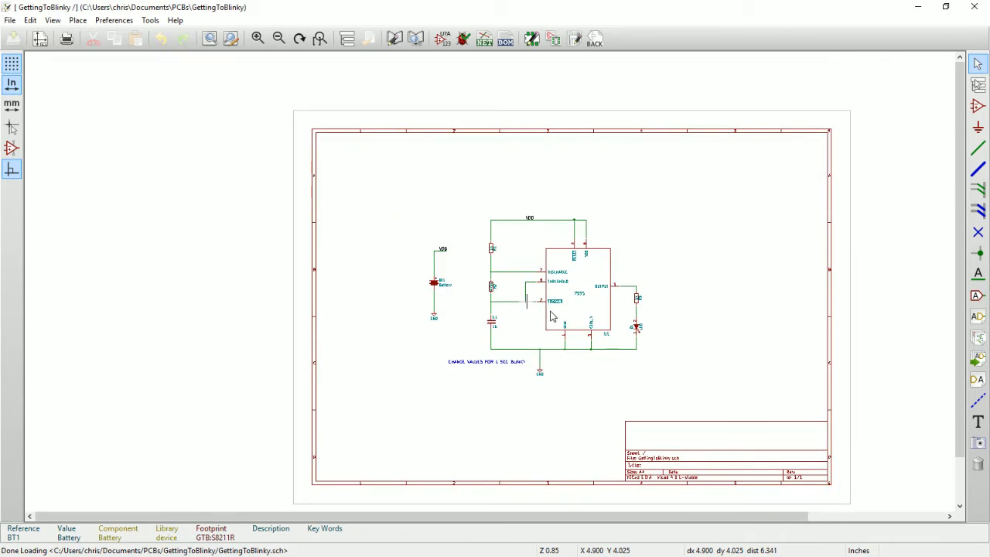
Zoom in on the schematic until the 7555 timer circuit fills the window.
{"action": "scroll", "scroll_direction": "down", "scroll_amount": 3}
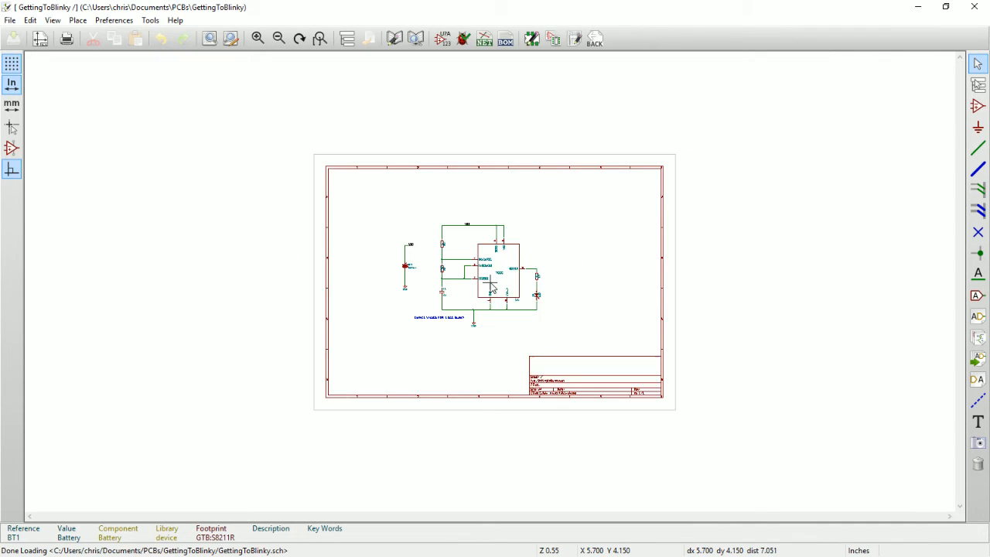
{"action": "left_click", "coordinate": [258, 39]}
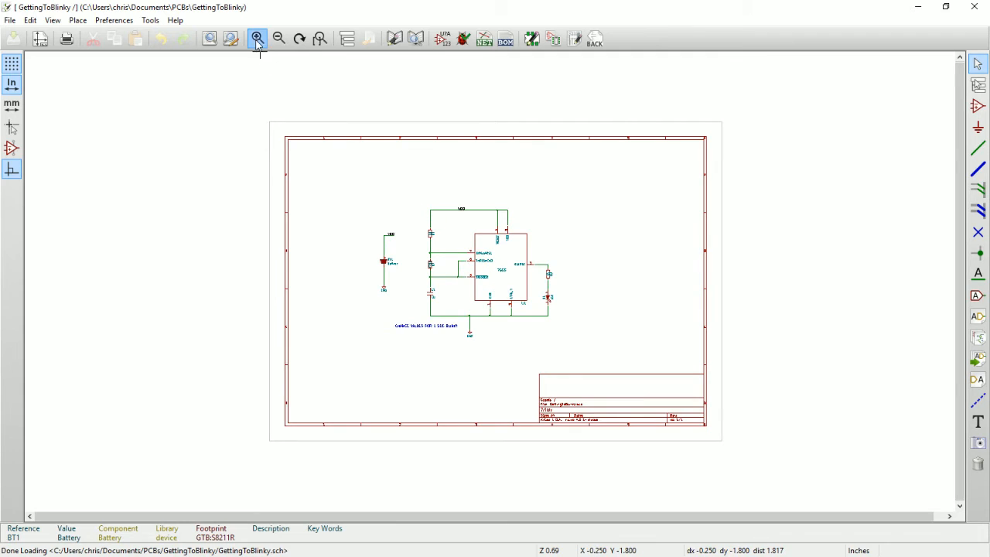
{"action": "left_click", "coordinate": [257, 39]}
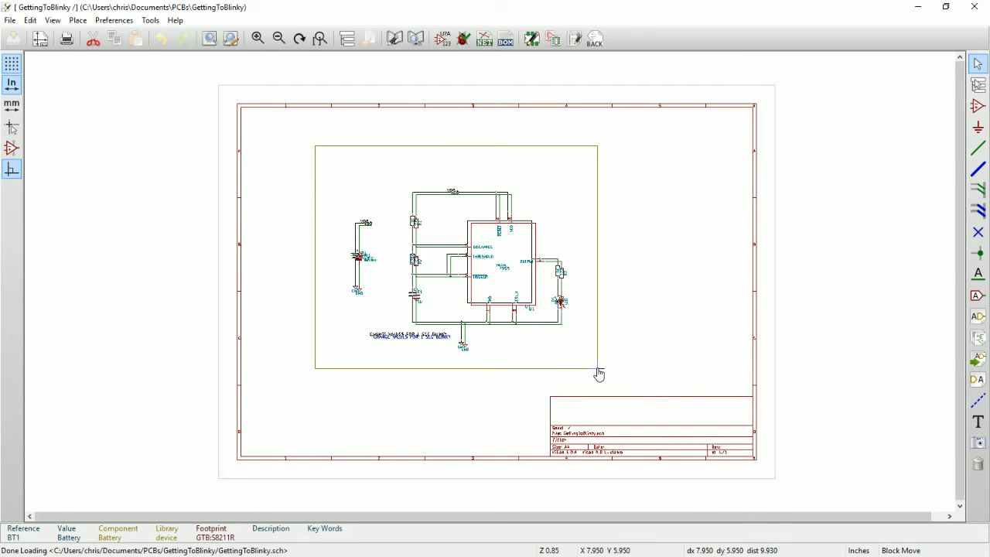
{"action": "left_click", "coordinate": [258, 38]}
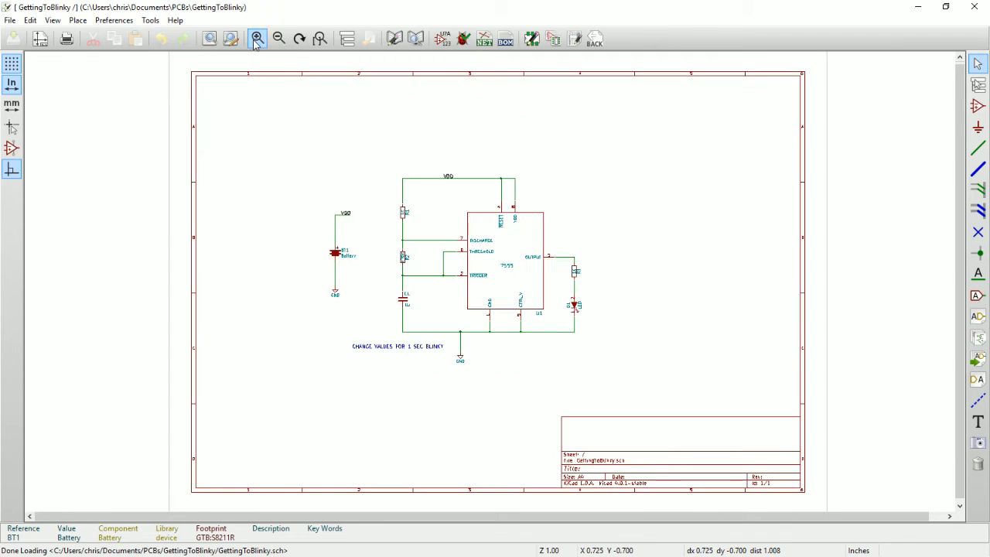
{"action": "left_click", "coordinate": [258, 39]}
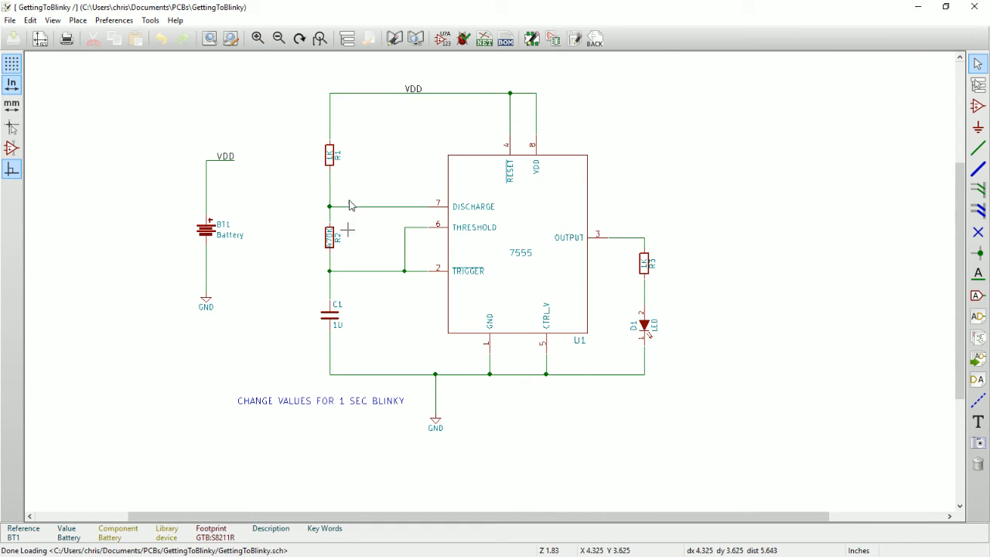
{"action": "mouse_move", "coordinate": [656, 284]}
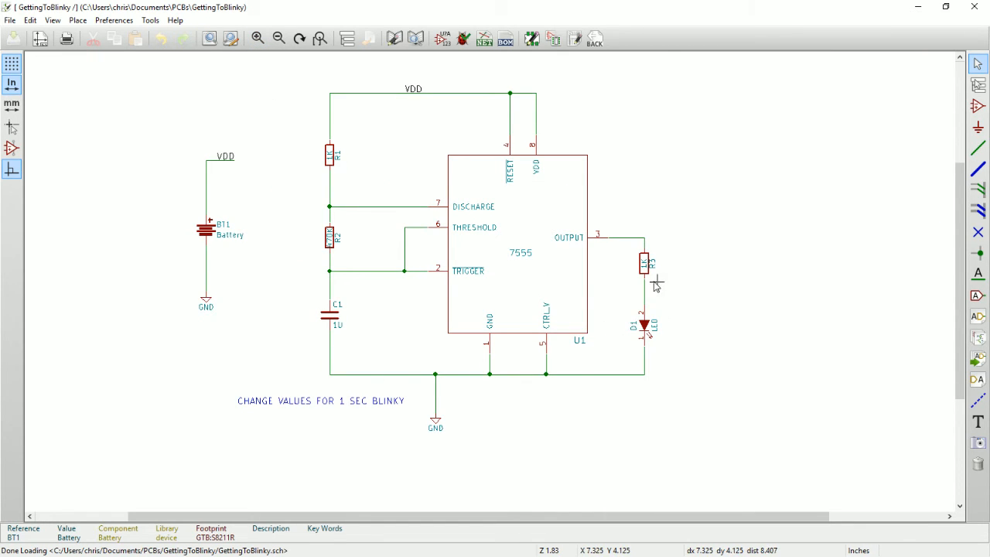
{"action": "mouse_move", "coordinate": [360, 323]}
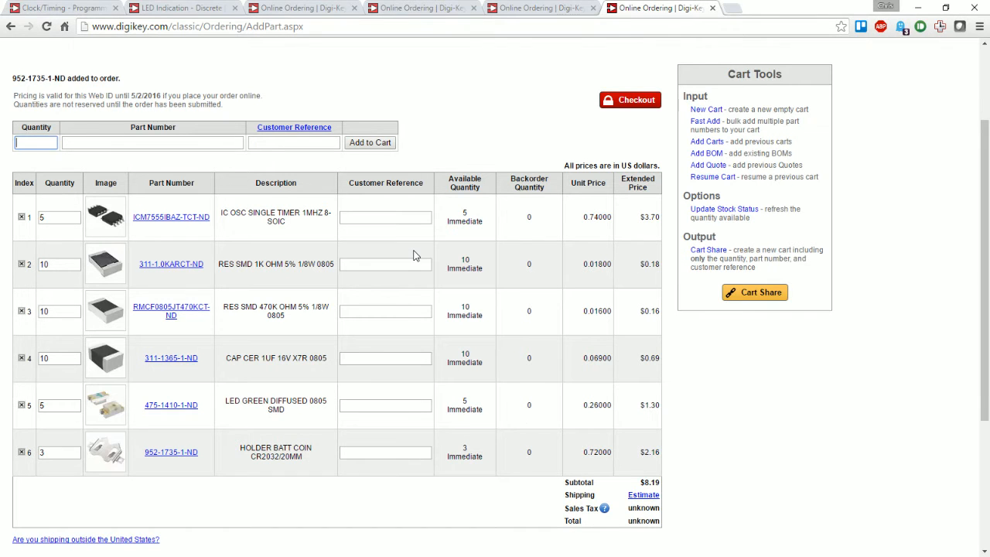
{"action": "mouse_move", "coordinate": [586, 292]}
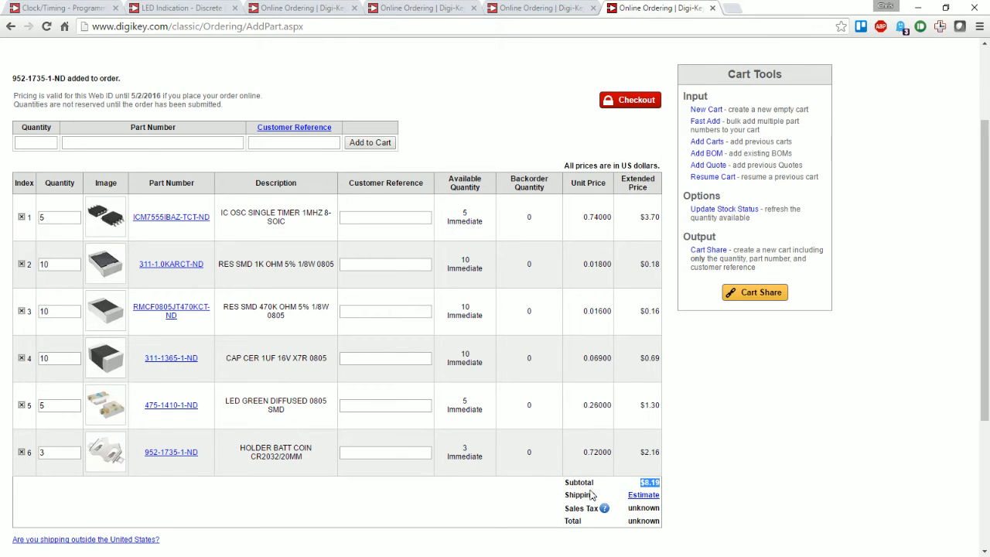
{"action": "mouse_move", "coordinate": [618, 480]}
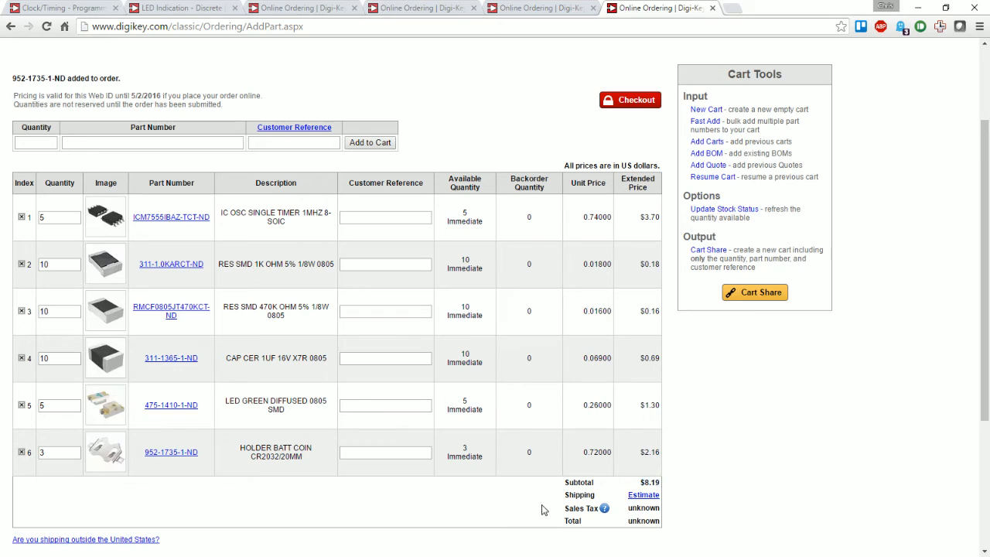
{"action": "mouse_move", "coordinate": [607, 485]}
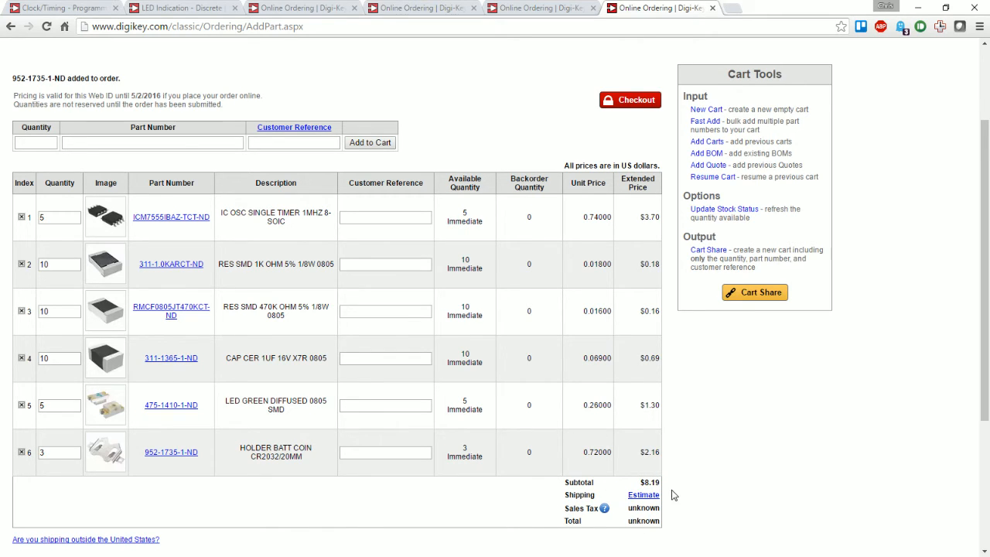
{"action": "double_click", "coordinate": [648, 482]}
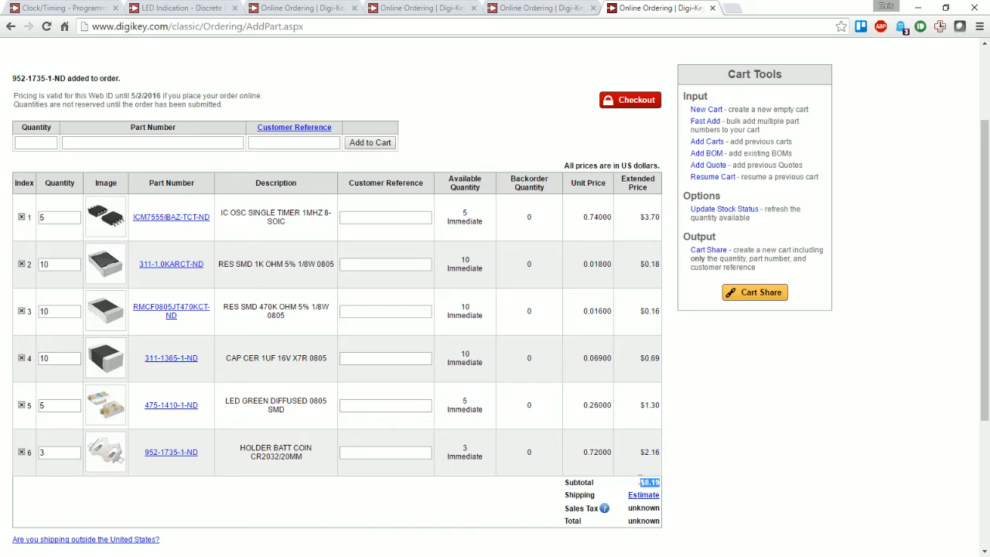
{"action": "mouse_move", "coordinate": [678, 466]}
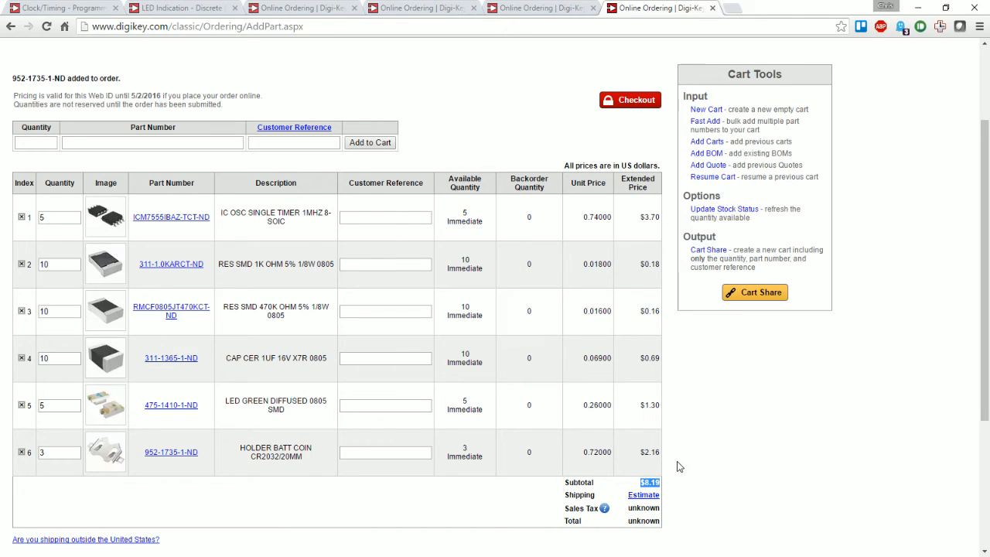
{"action": "mouse_move", "coordinate": [668, 484]}
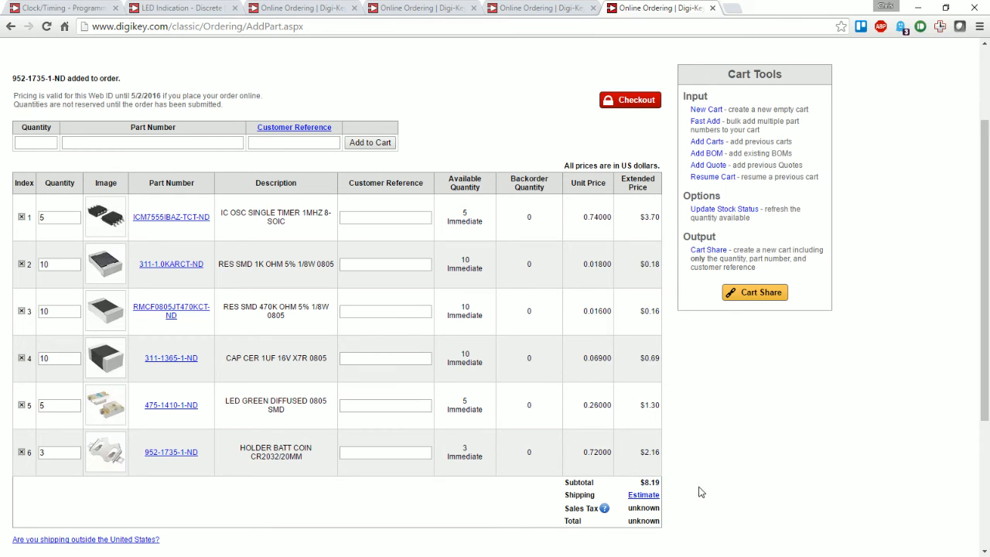
{"action": "mouse_move", "coordinate": [705, 403]}
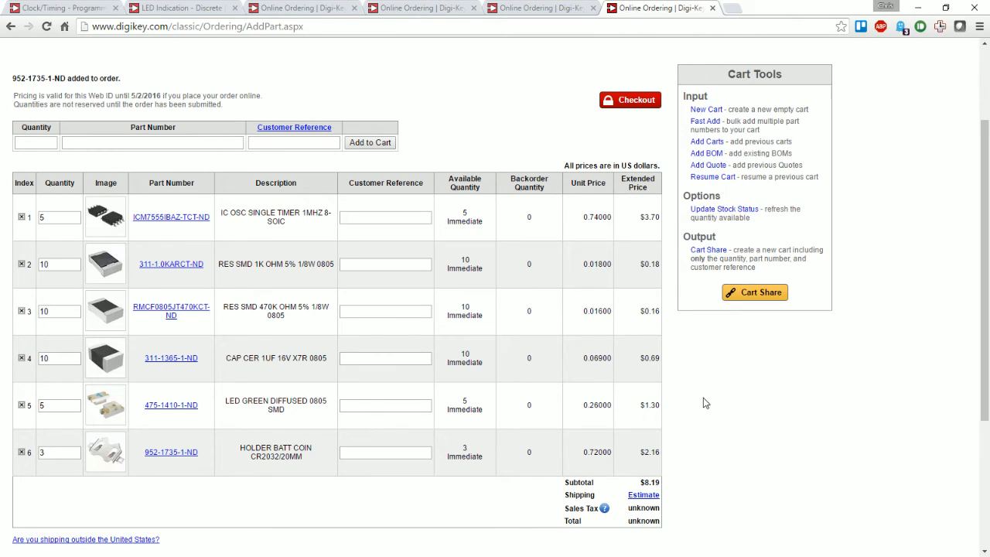
{"action": "mouse_move", "coordinate": [754, 293]}
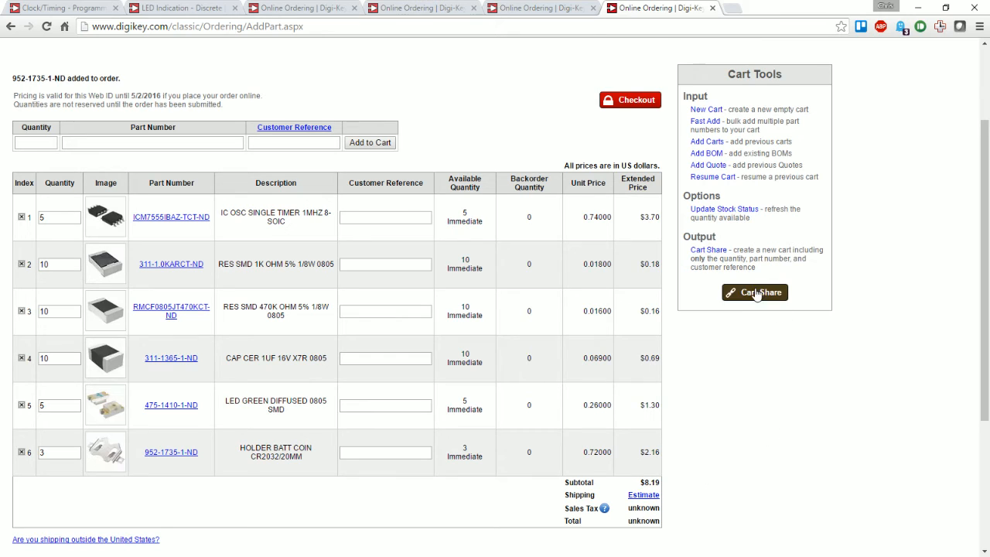
Generate the Cart Share short link and copy it.
{"action": "left_click", "coordinate": [754, 292]}
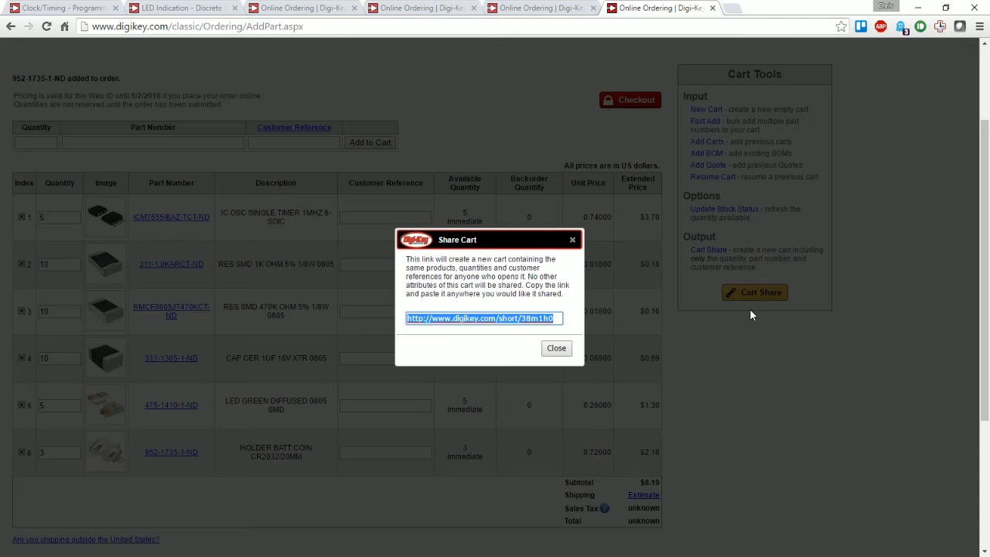
{"action": "right_click", "coordinate": [481, 318]}
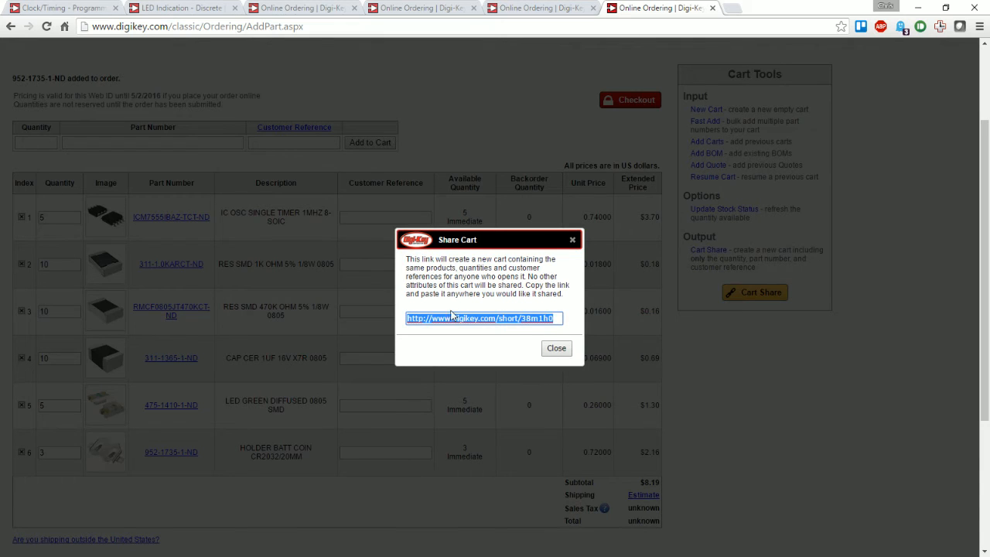
{"action": "mouse_move", "coordinate": [488, 316]}
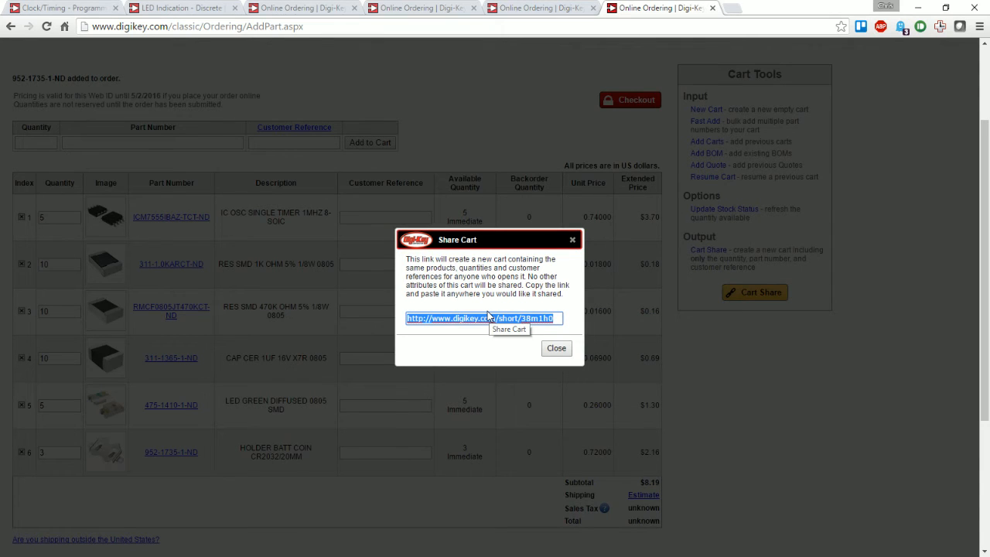
{"action": "mouse_move", "coordinate": [544, 338]}
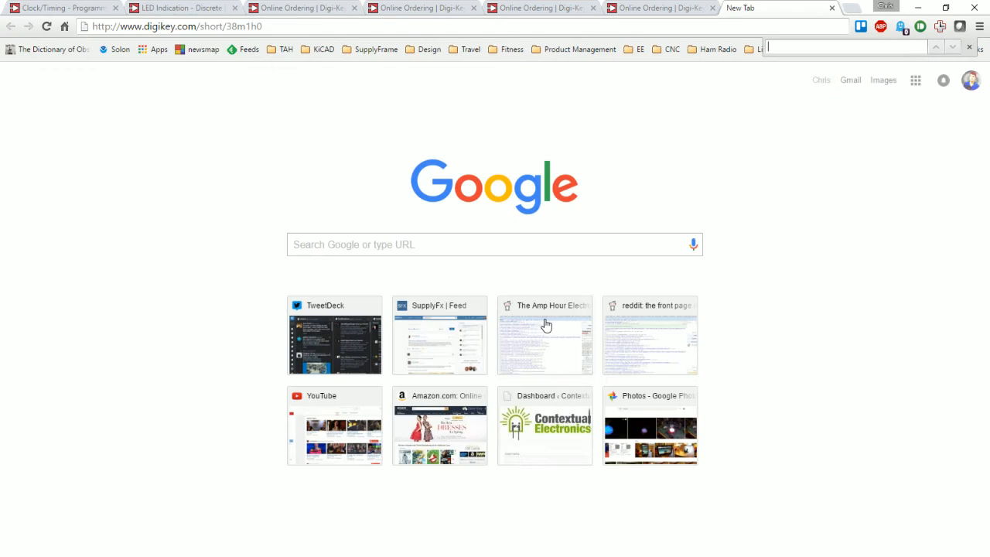
{"action": "mouse_move", "coordinate": [219, 158]}
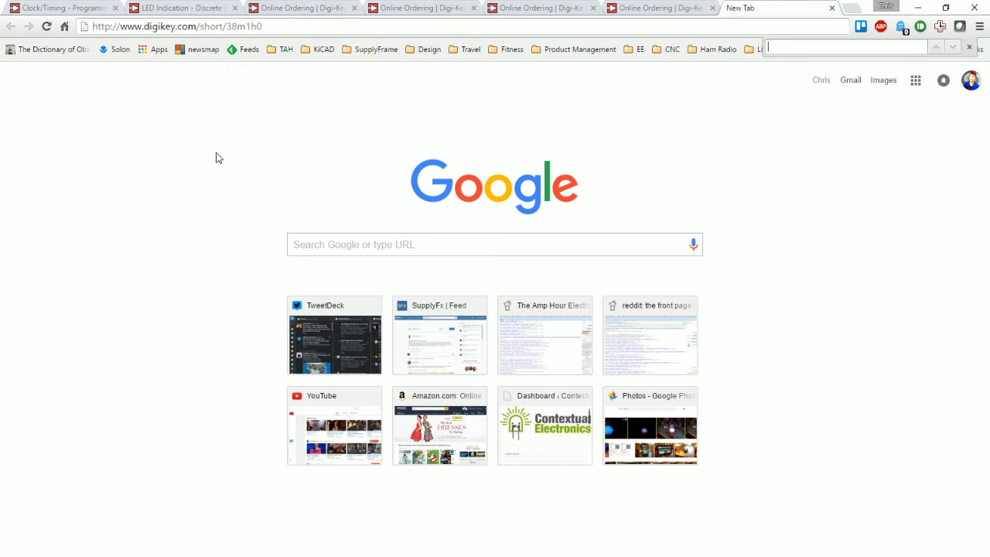
{"action": "mouse_move", "coordinate": [292, 187]}
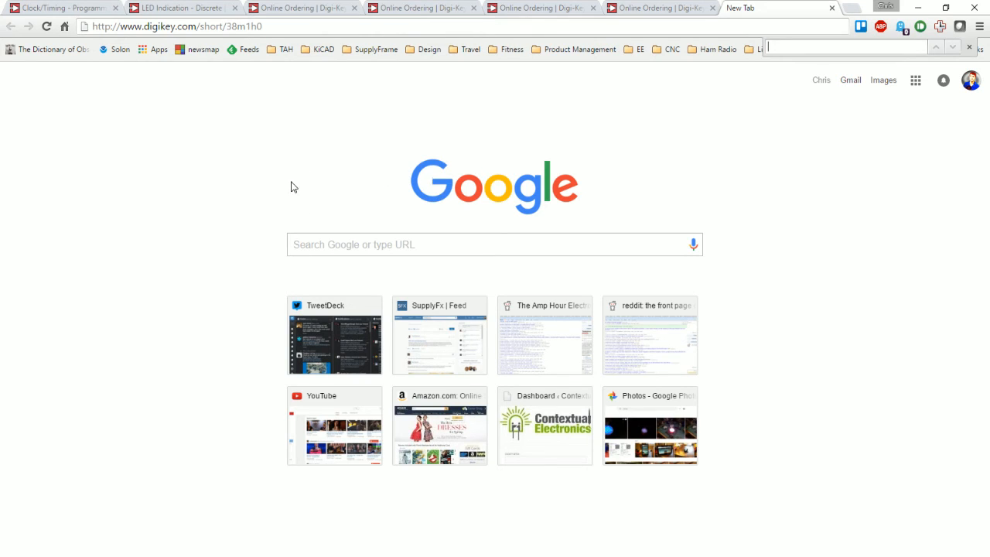
Put the copied share link in a new tab's address bar.
{"action": "left_click", "coordinate": [662, 8]}
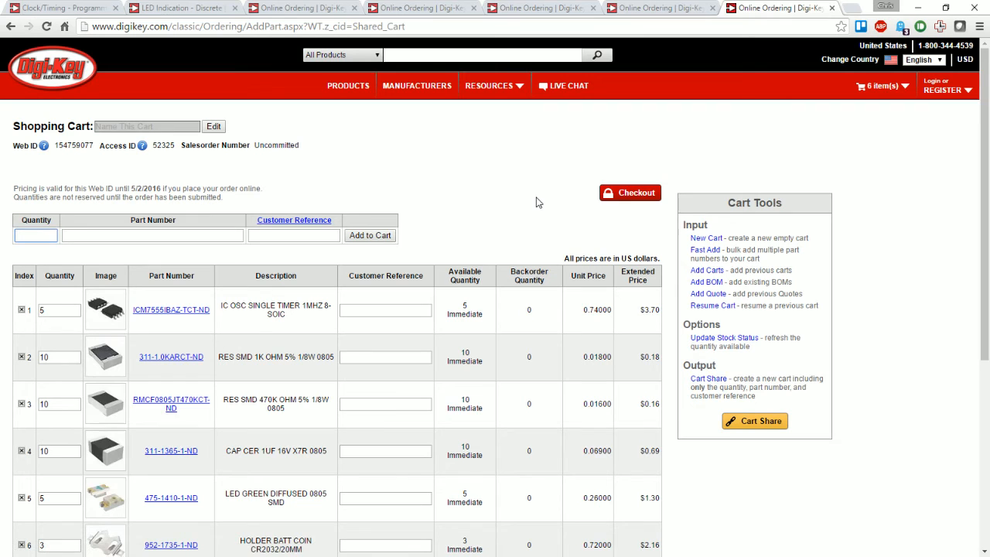
Scroll the shared cart to check the six lines and $8.19 subtotal.
{"action": "scroll", "scroll_direction": "down", "scroll_amount": 3}
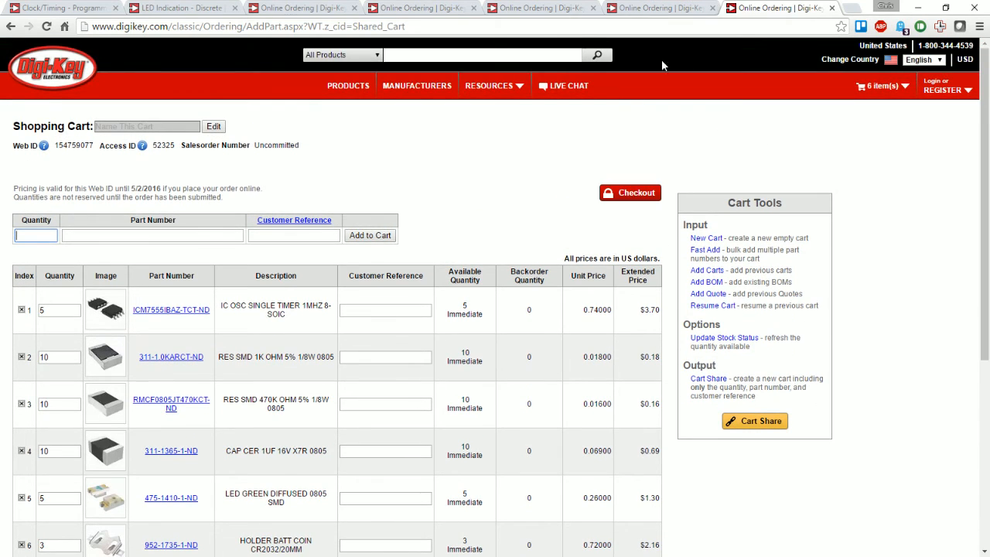
{"action": "scroll", "scroll_direction": "down", "scroll_amount": 3}
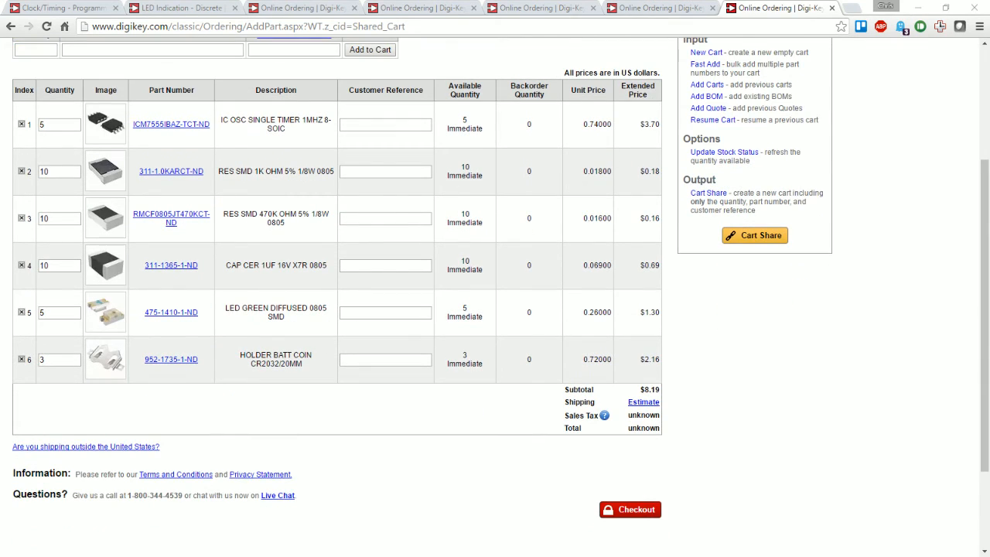